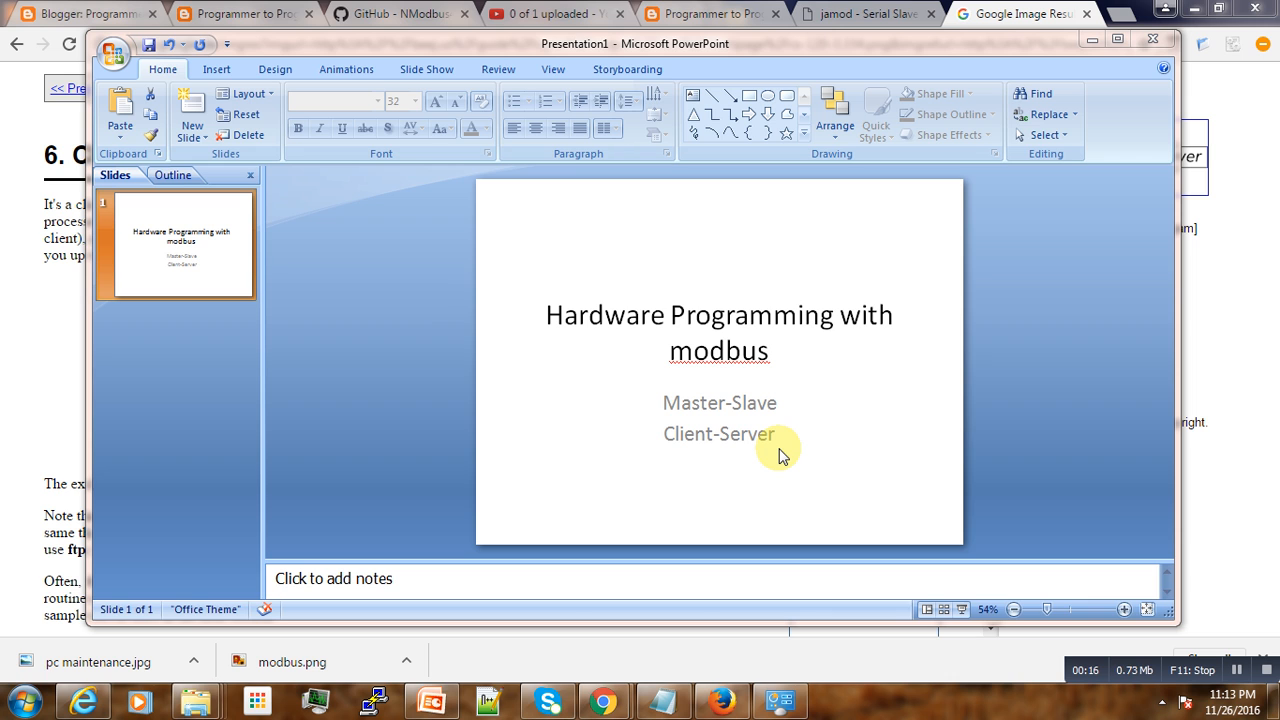
mouse_move(790, 442)
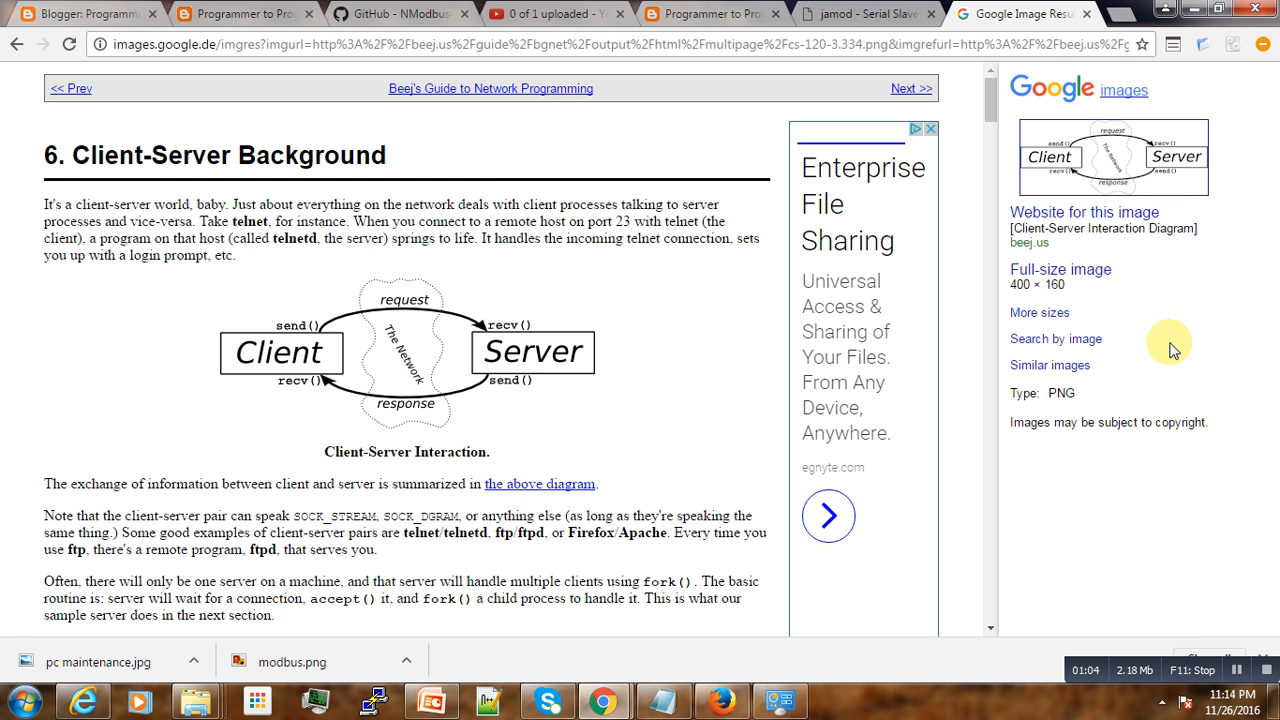
mouse_move(440, 348)
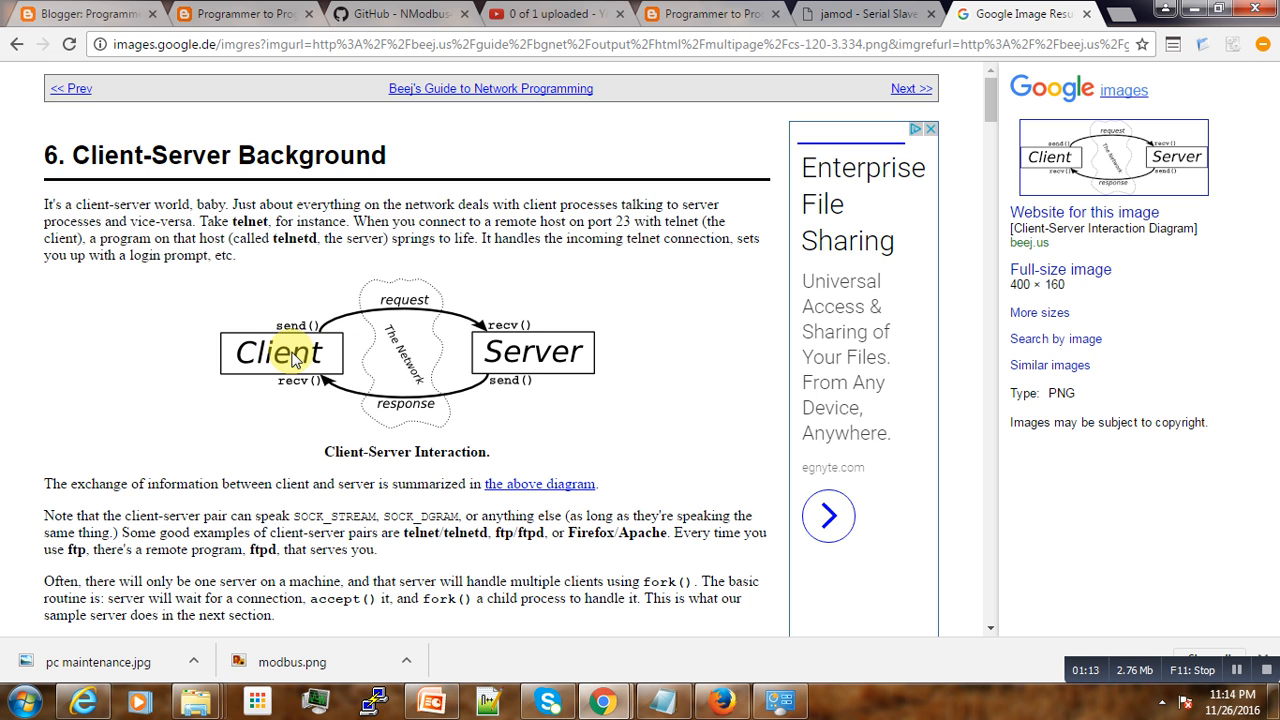
mouse_move(505, 348)
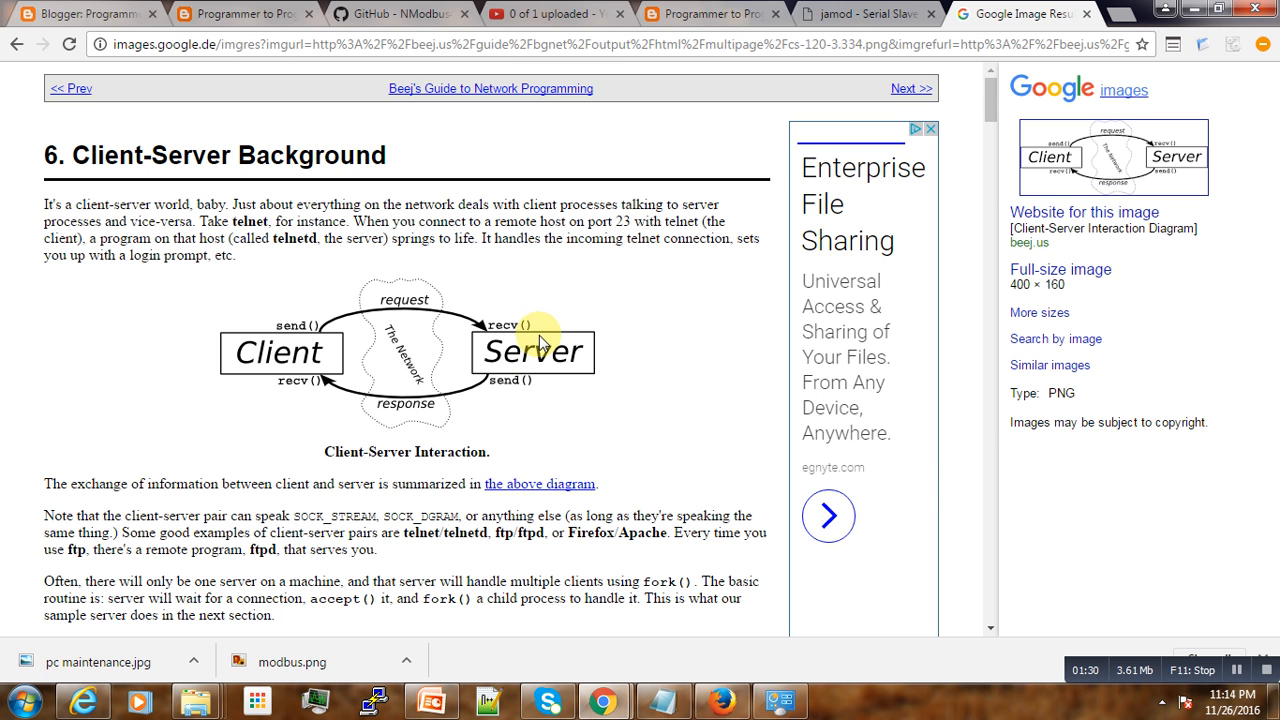
mouse_move(358, 377)
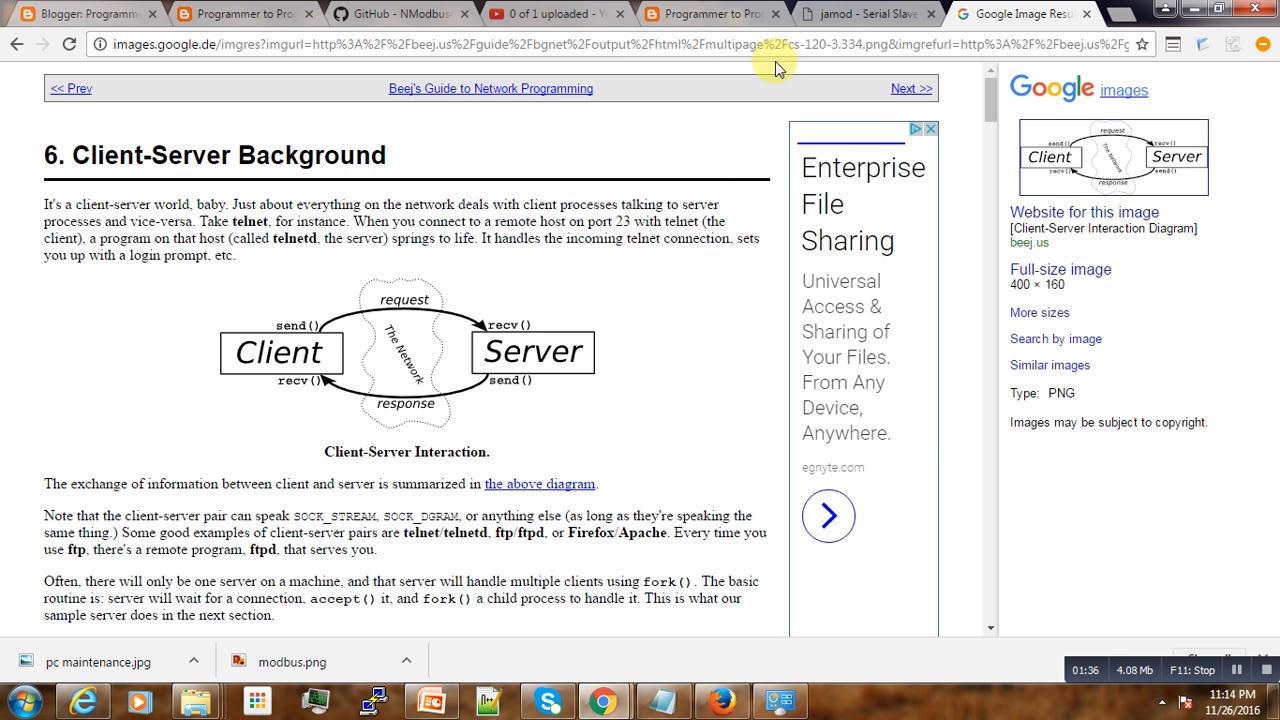
Switch to the jamod Serial Slave tab and scroll down to its Master/Slave figure
left_click(865, 14)
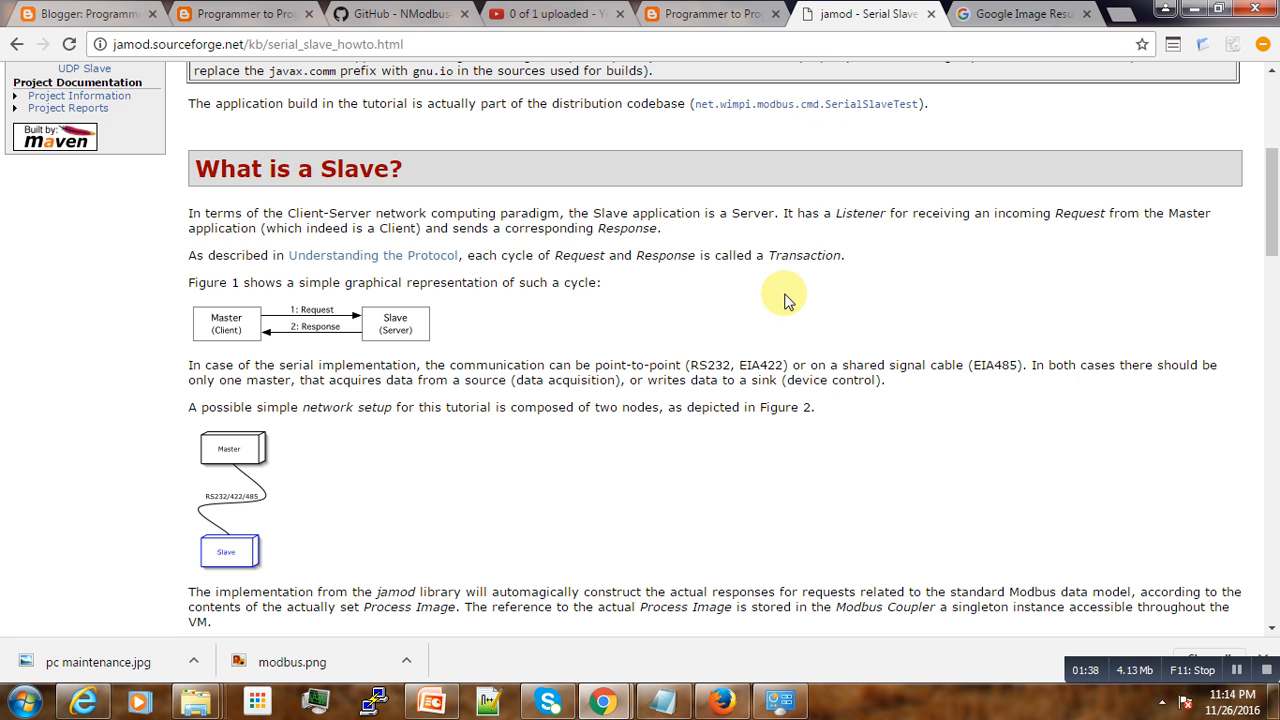
mouse_move(630, 390)
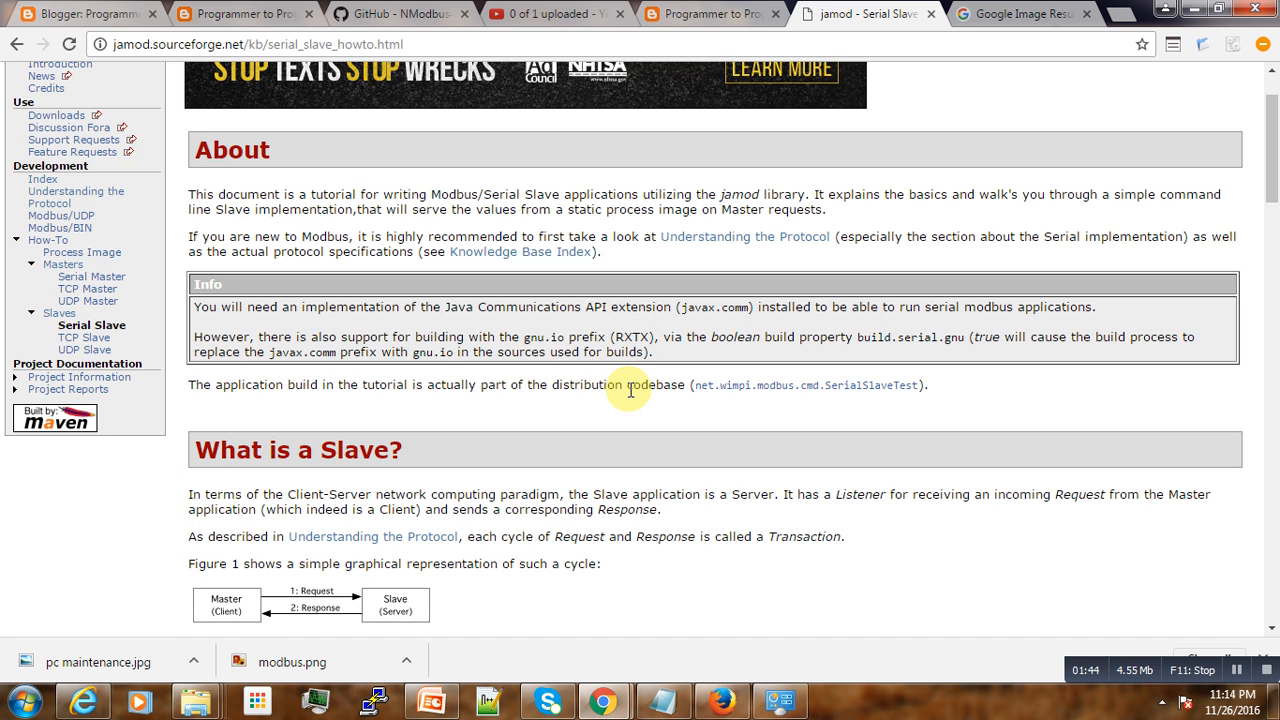
scroll("down", 3)
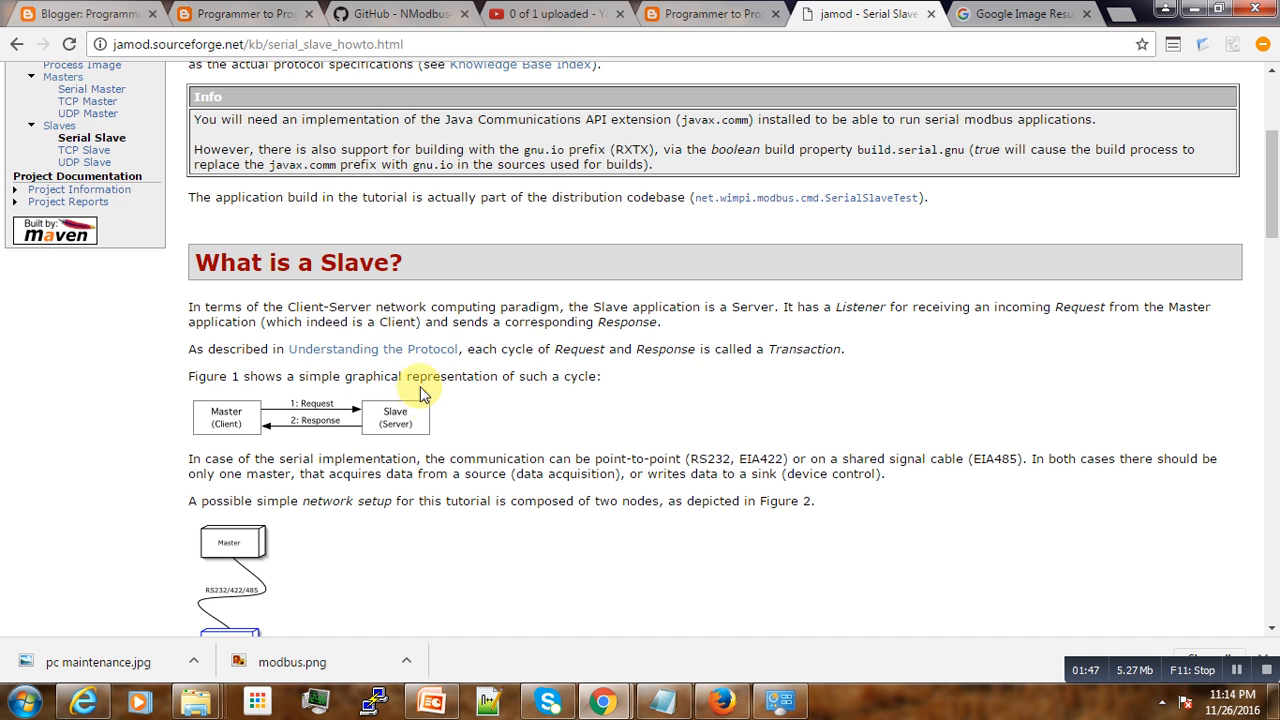
mouse_move(424, 422)
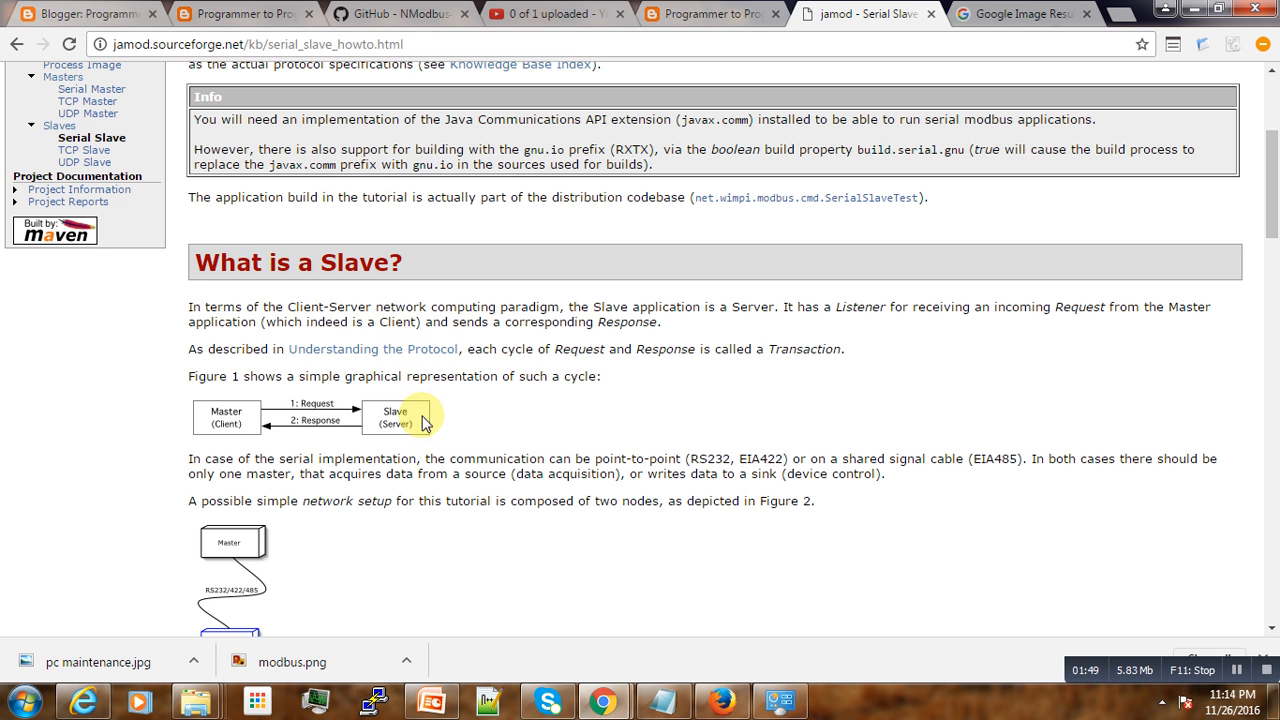
mouse_move(330, 418)
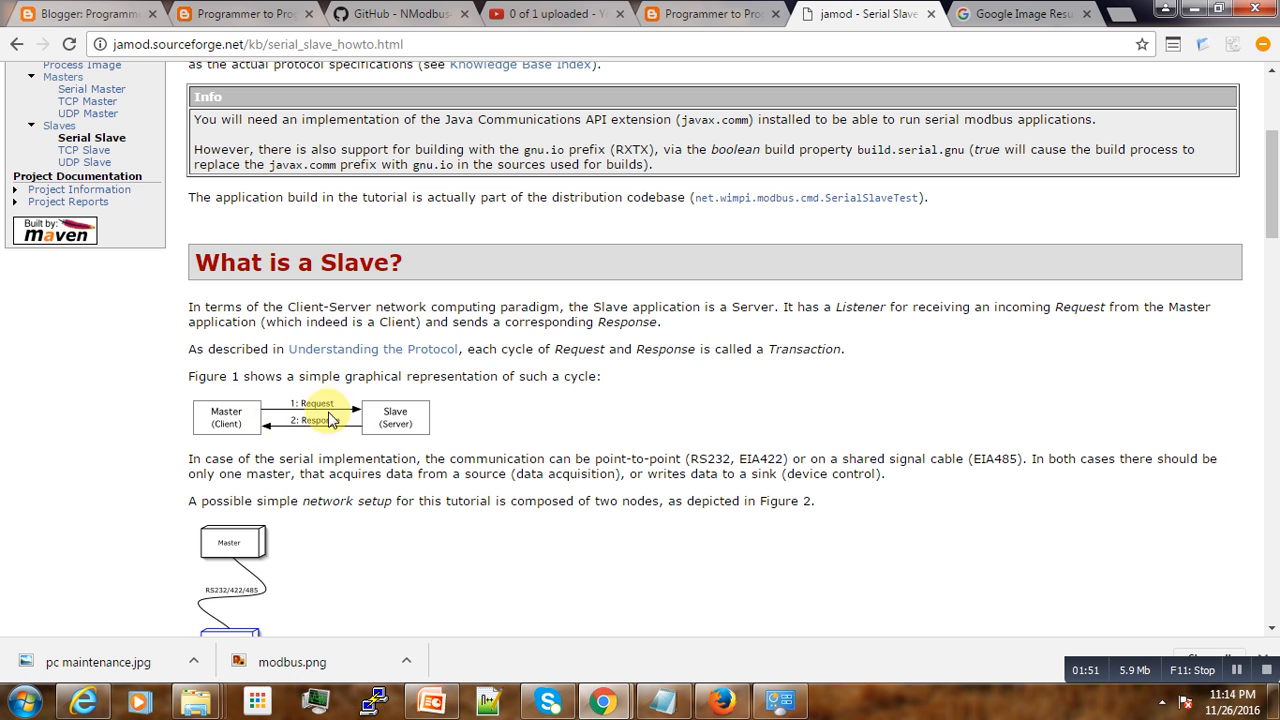
mouse_move(394, 415)
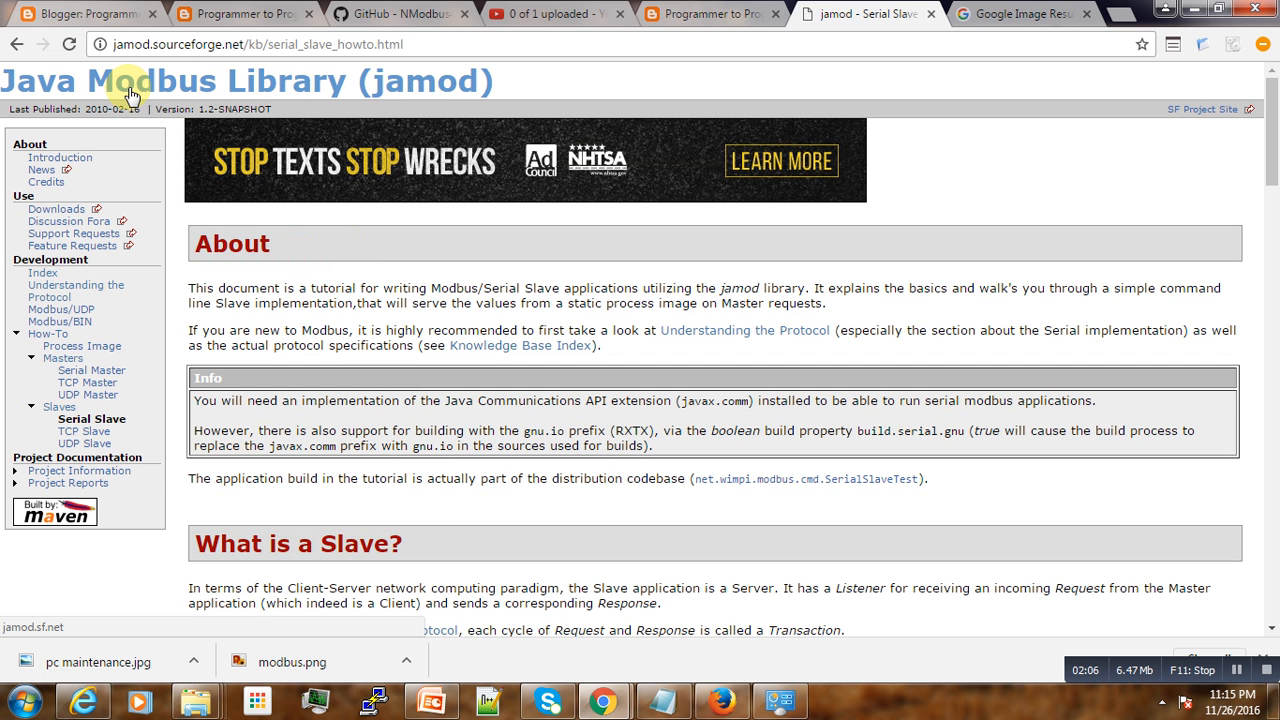
mouse_move(125, 95)
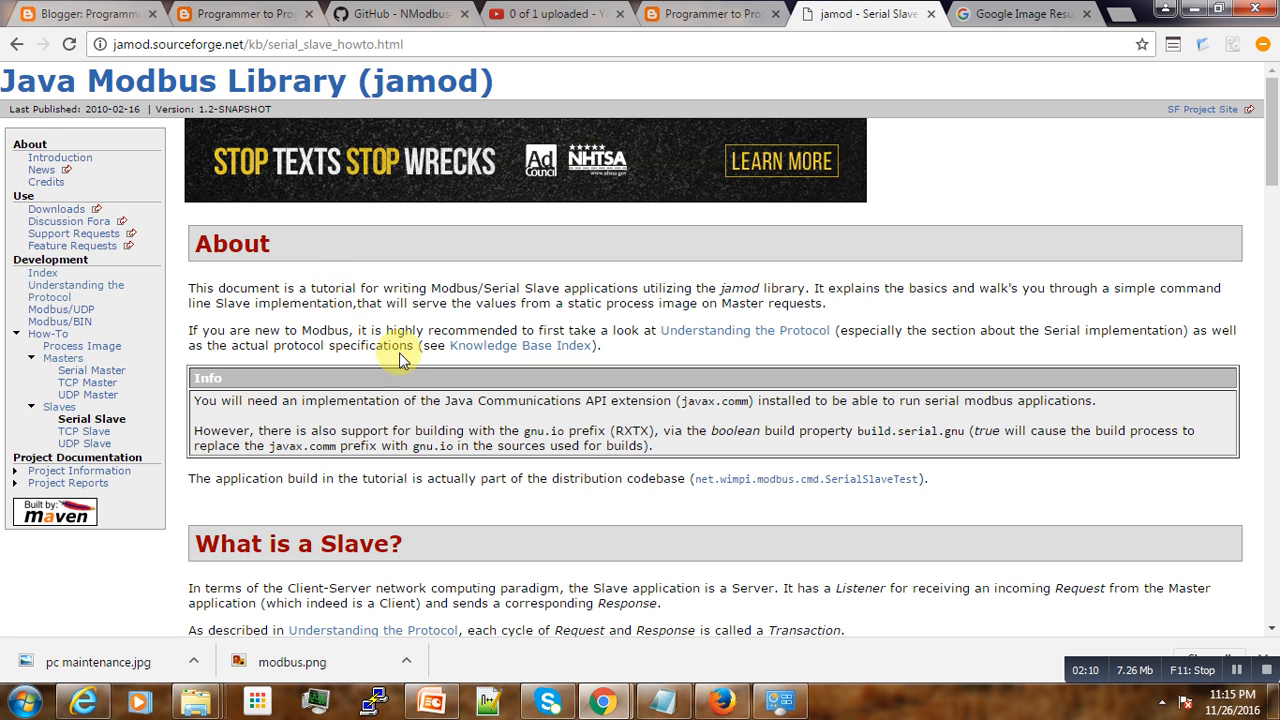
scroll("down", 3)
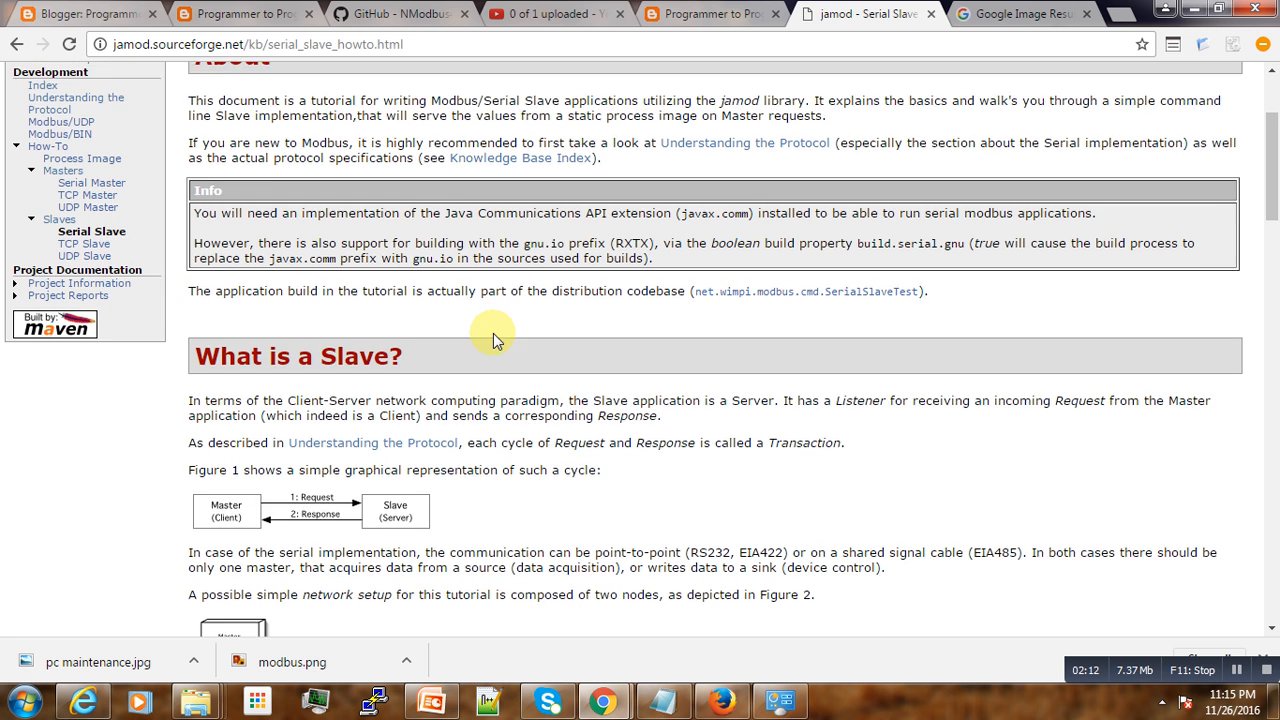
scroll("down", 3)
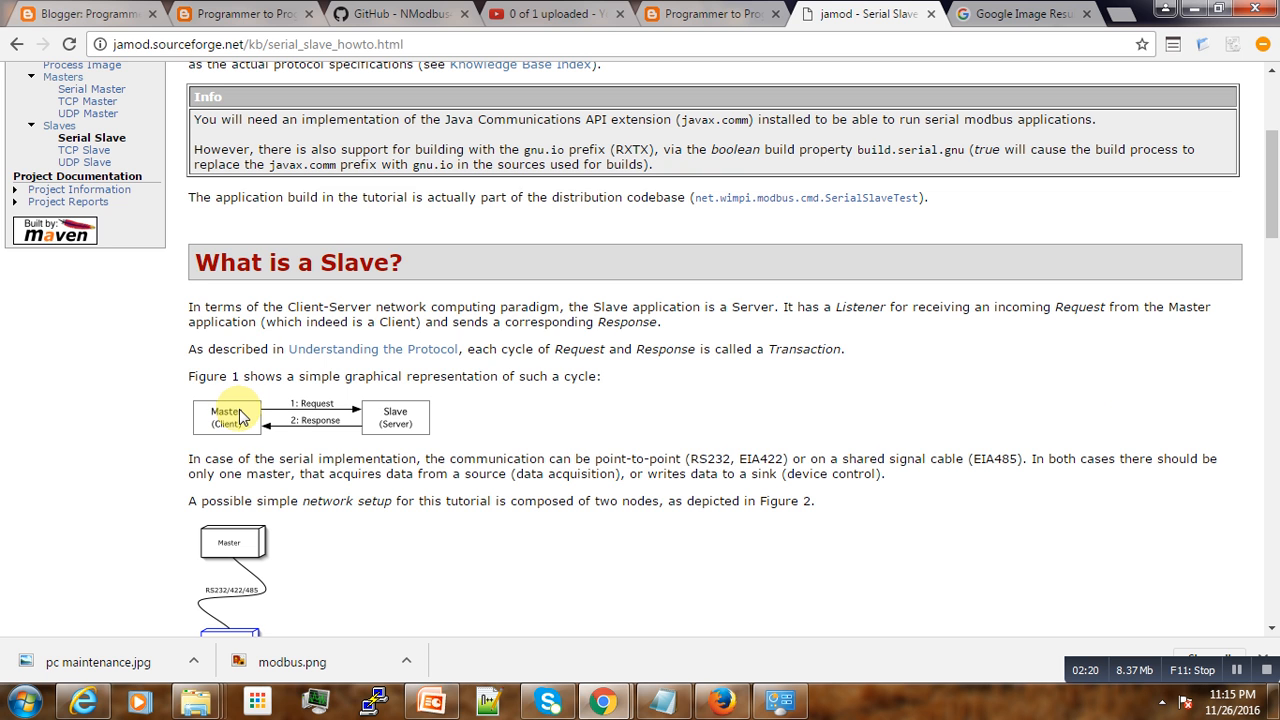
mouse_move(235, 420)
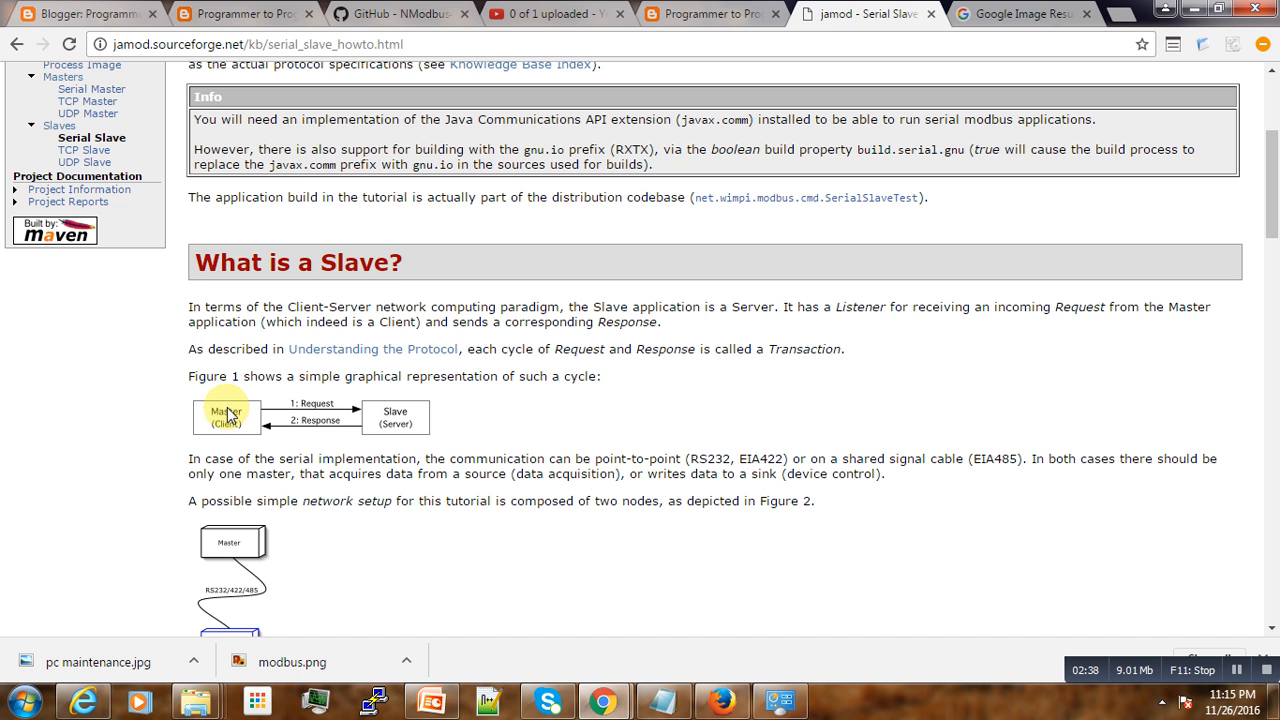
mouse_move(400, 417)
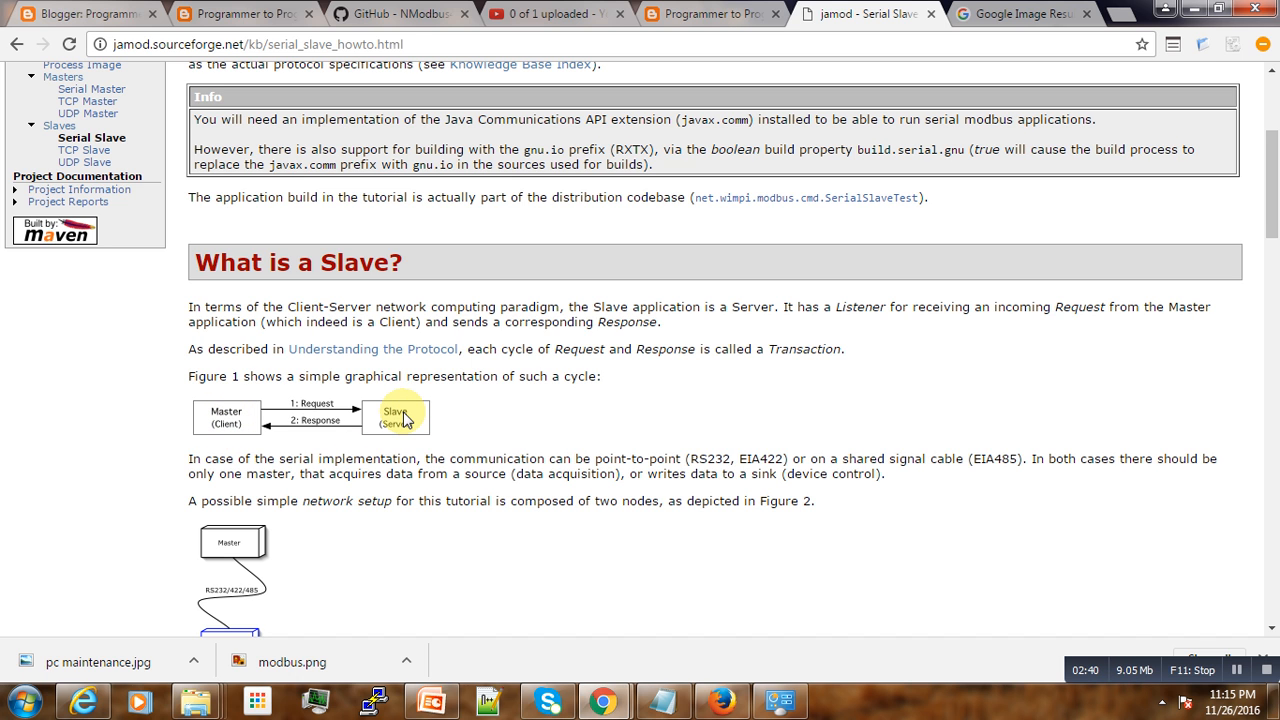
mouse_move(405, 448)
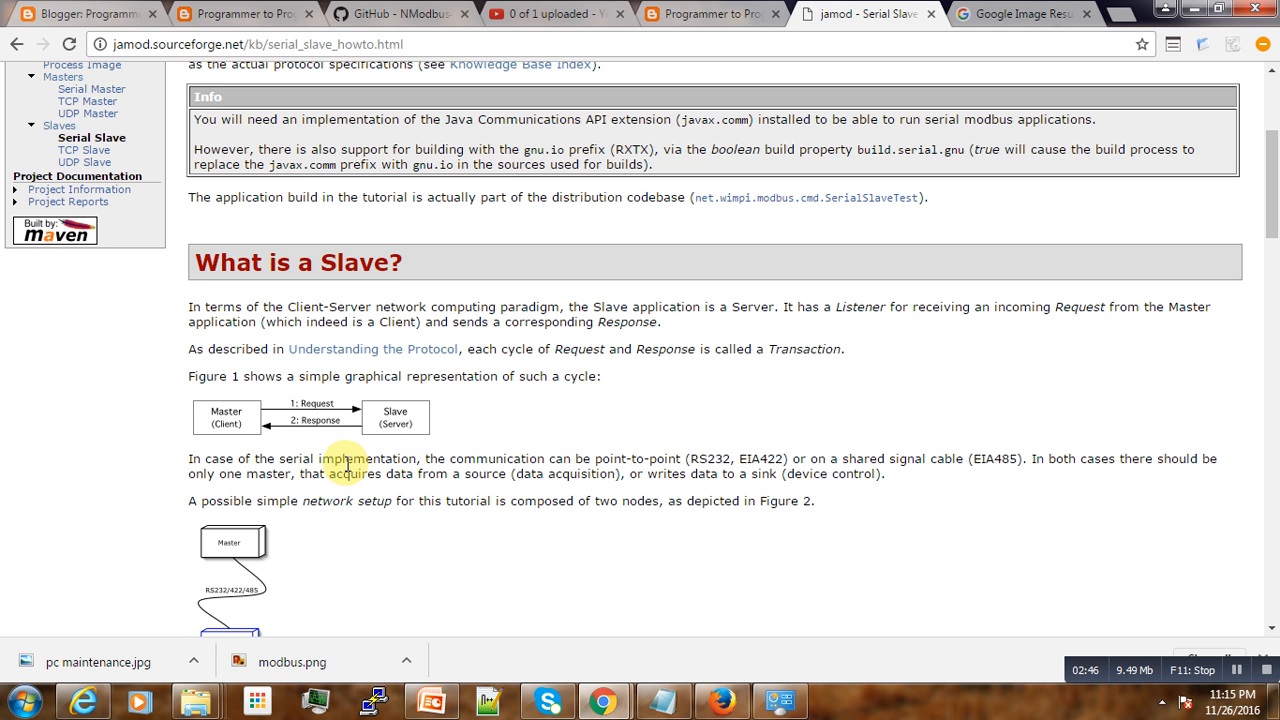
mouse_move(425, 435)
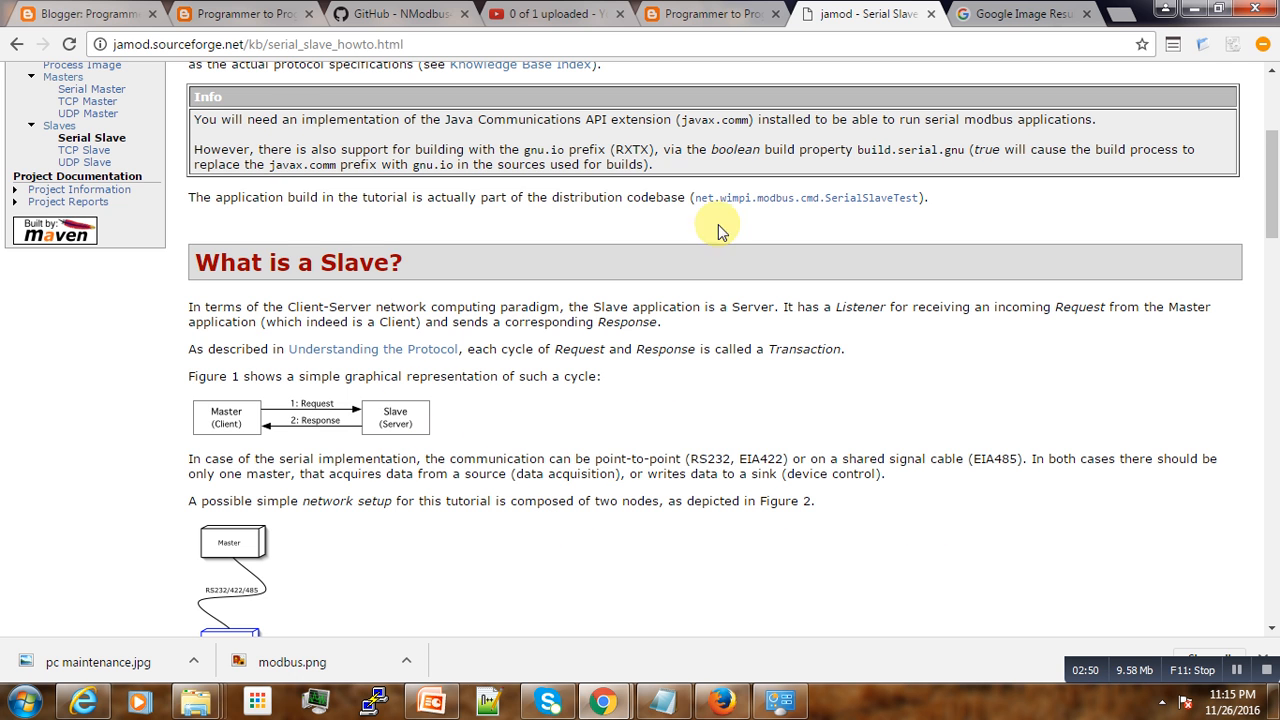
mouse_move(990, 363)
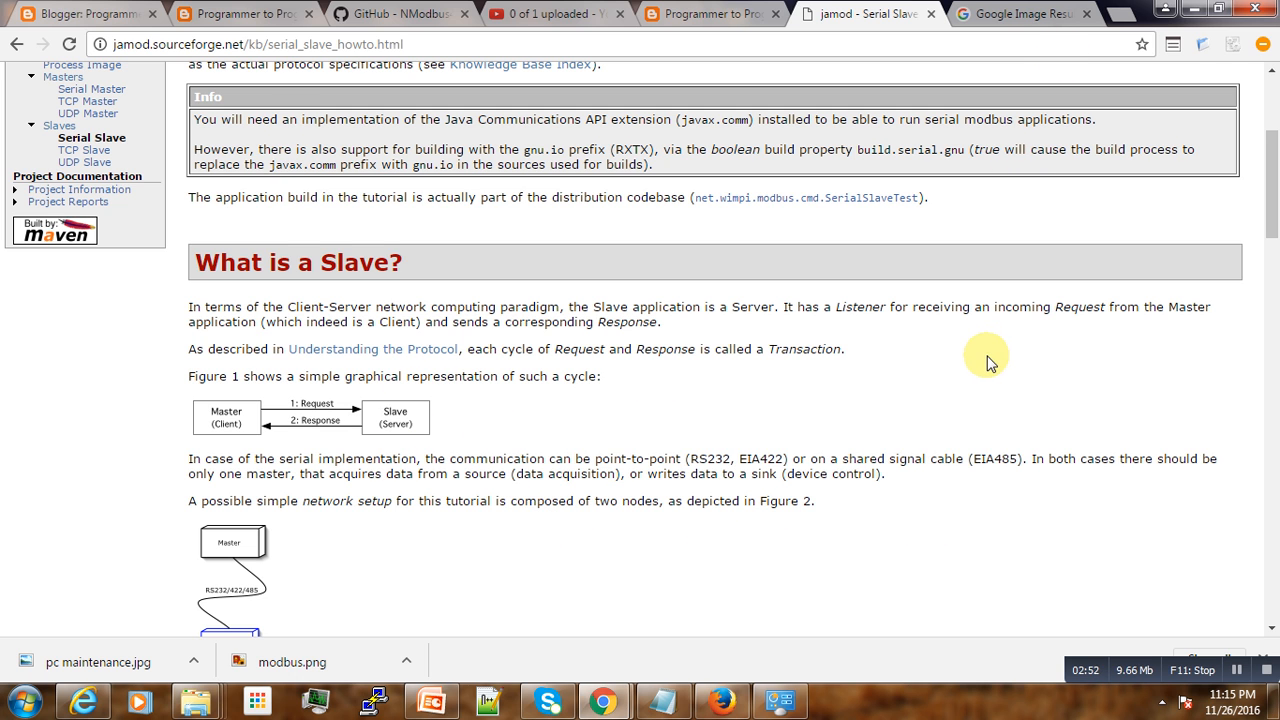
mouse_move(423, 425)
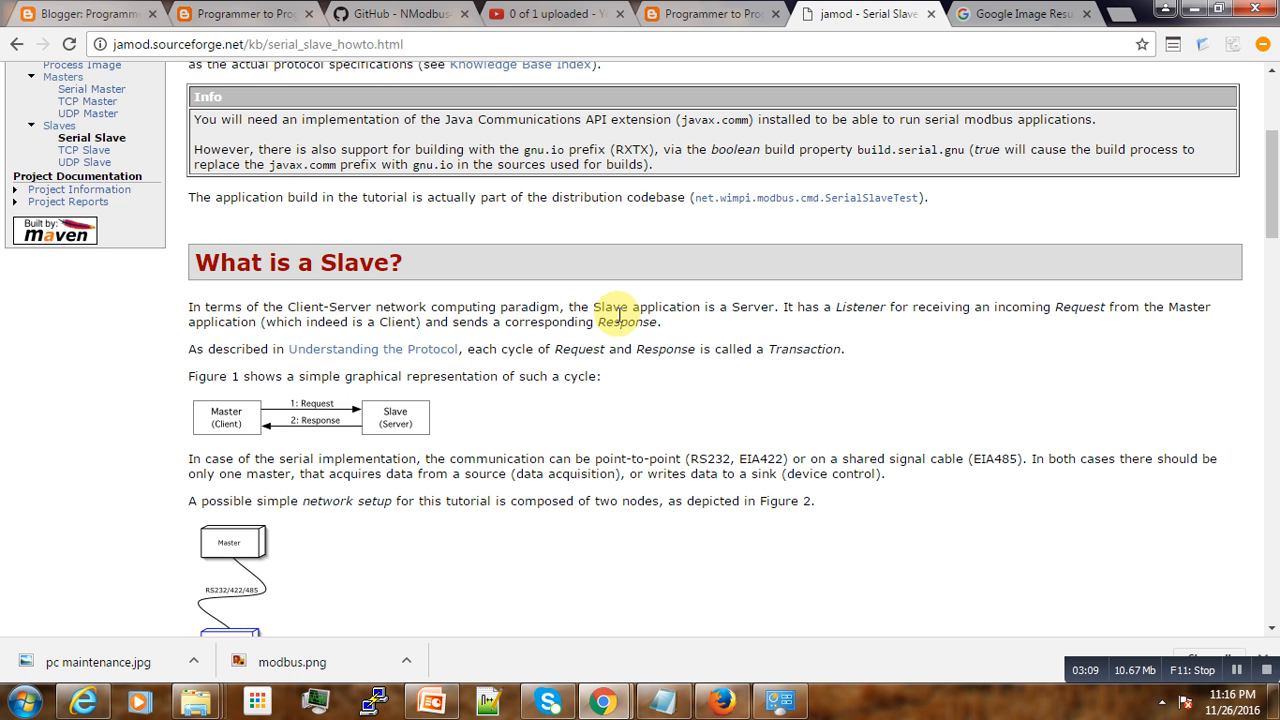
mouse_move(620, 390)
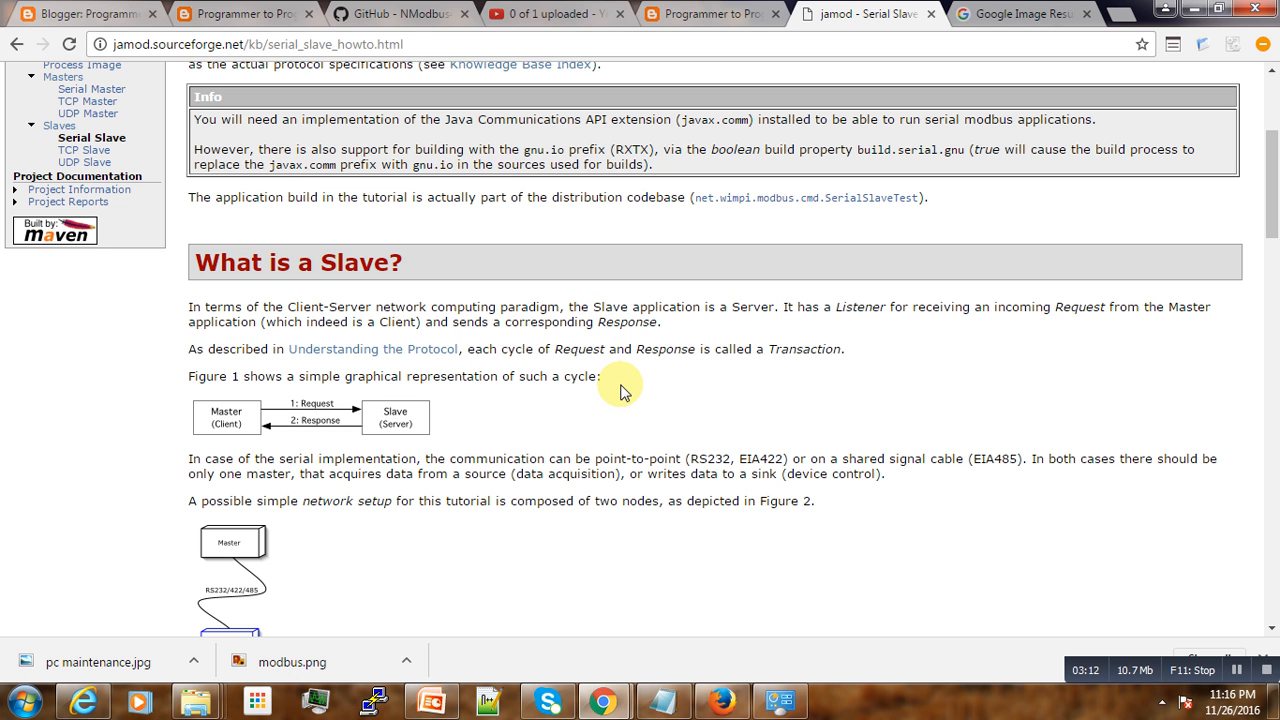
mouse_move(655, 340)
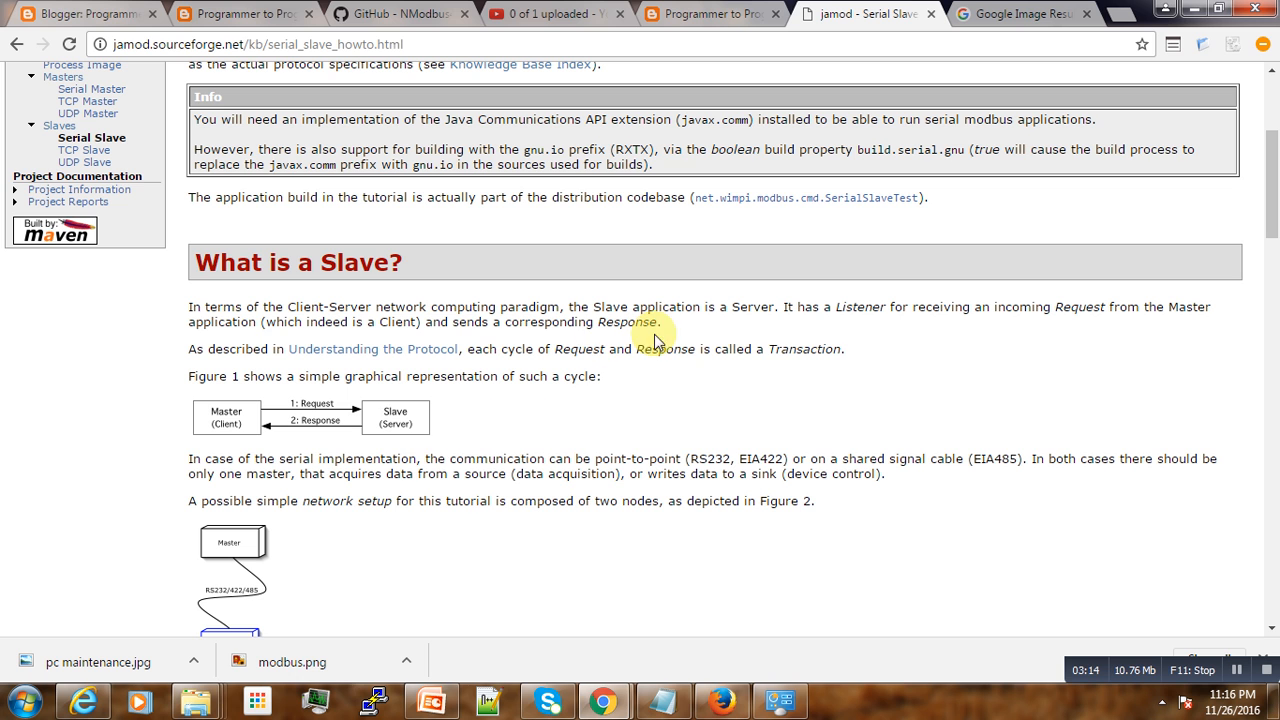
mouse_move(920, 268)
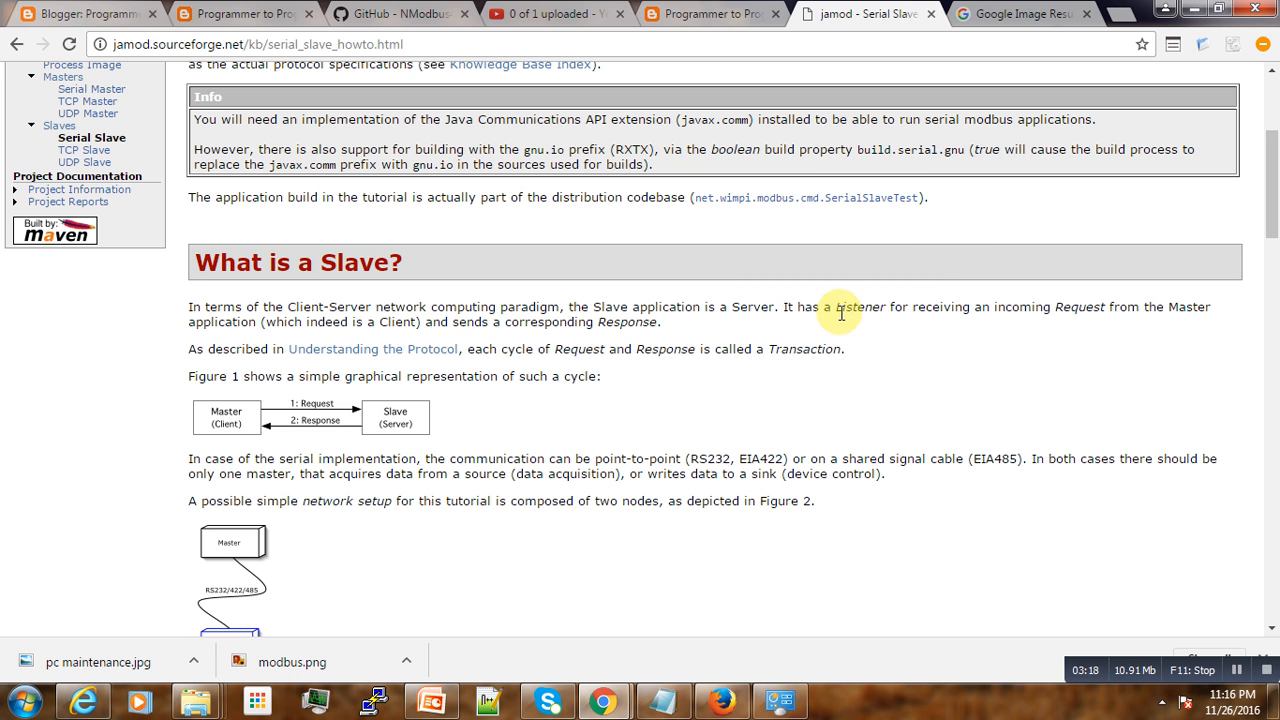
mouse_move(785, 450)
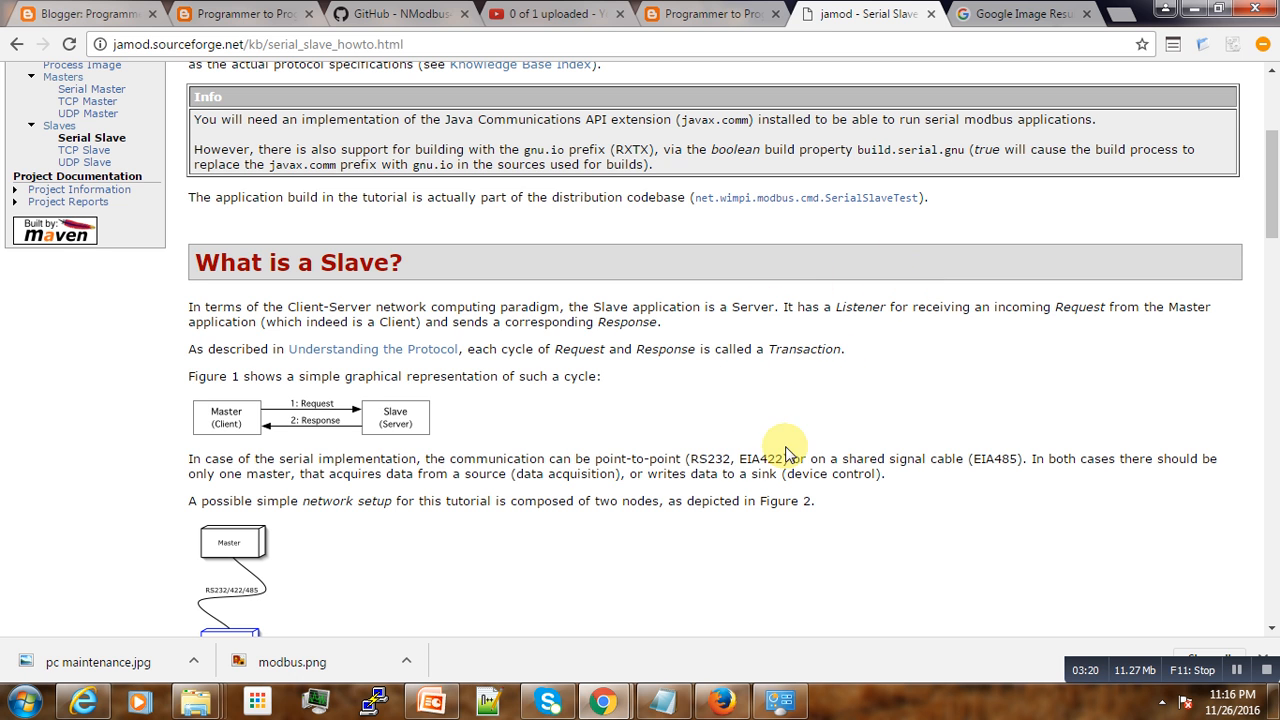
mouse_move(795, 303)
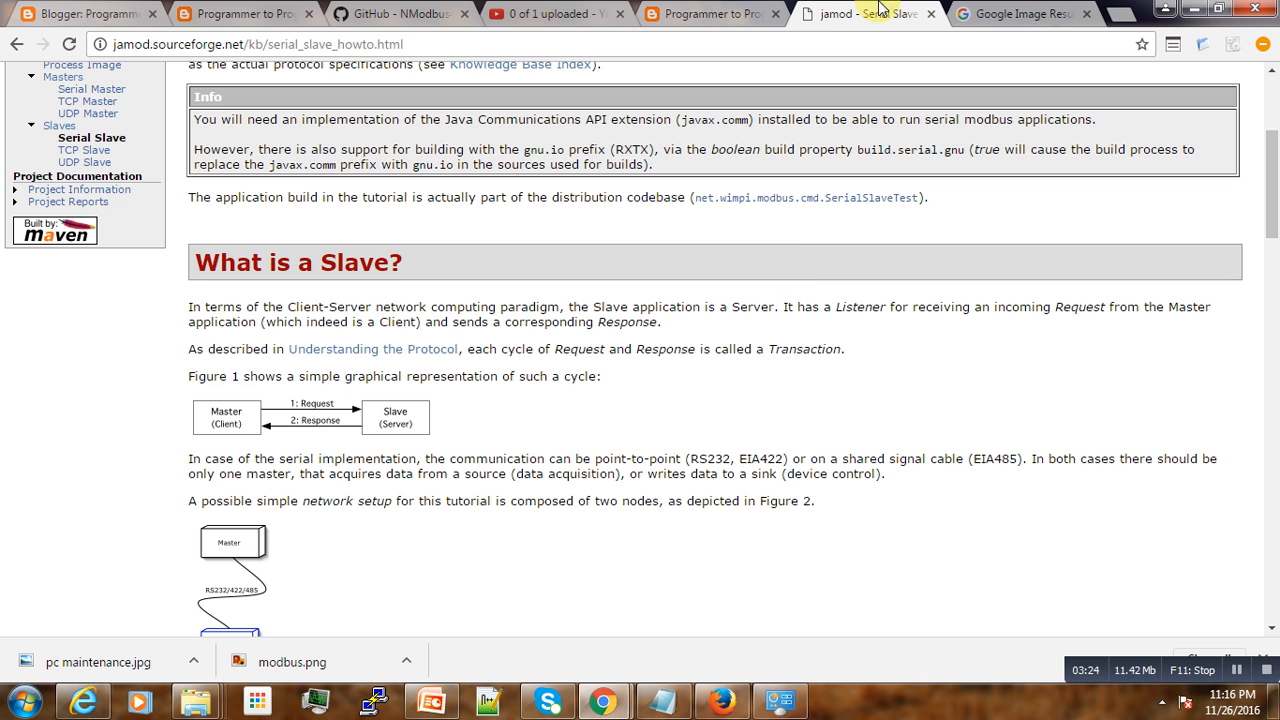
mouse_move(544, 418)
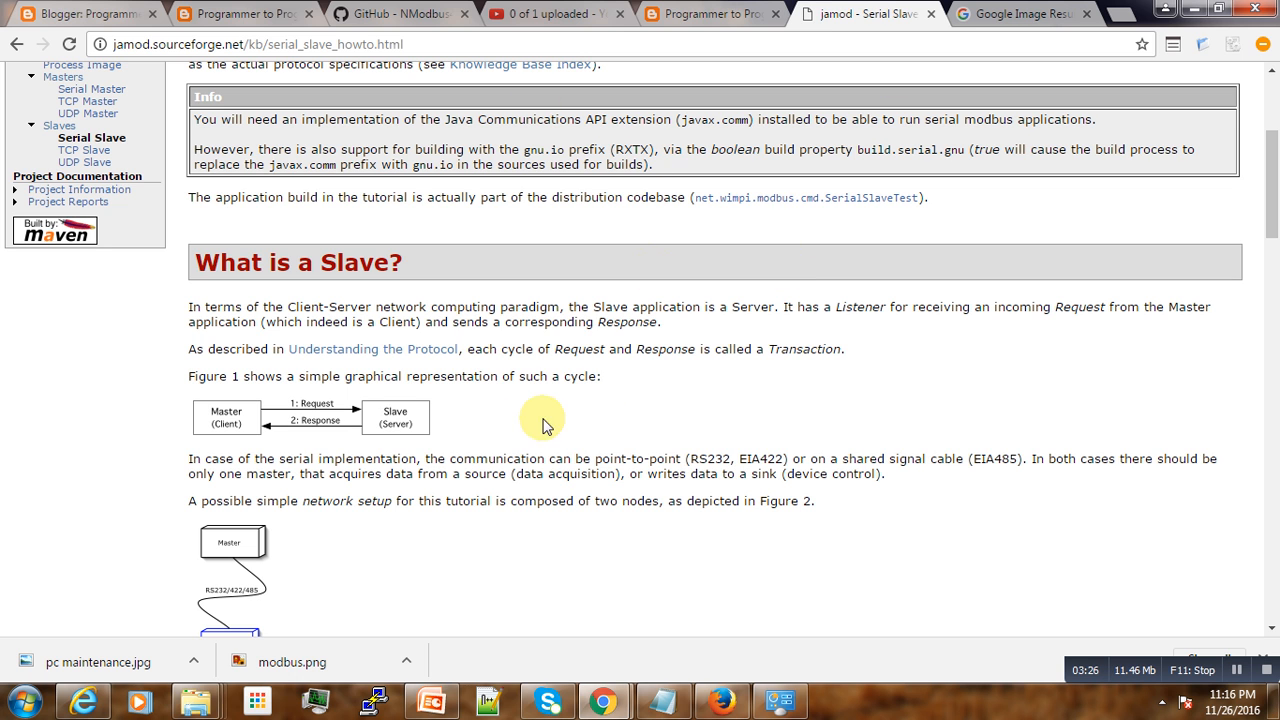
Scroll the jamod page further to the two-node network setup figure
scroll("down", 3)
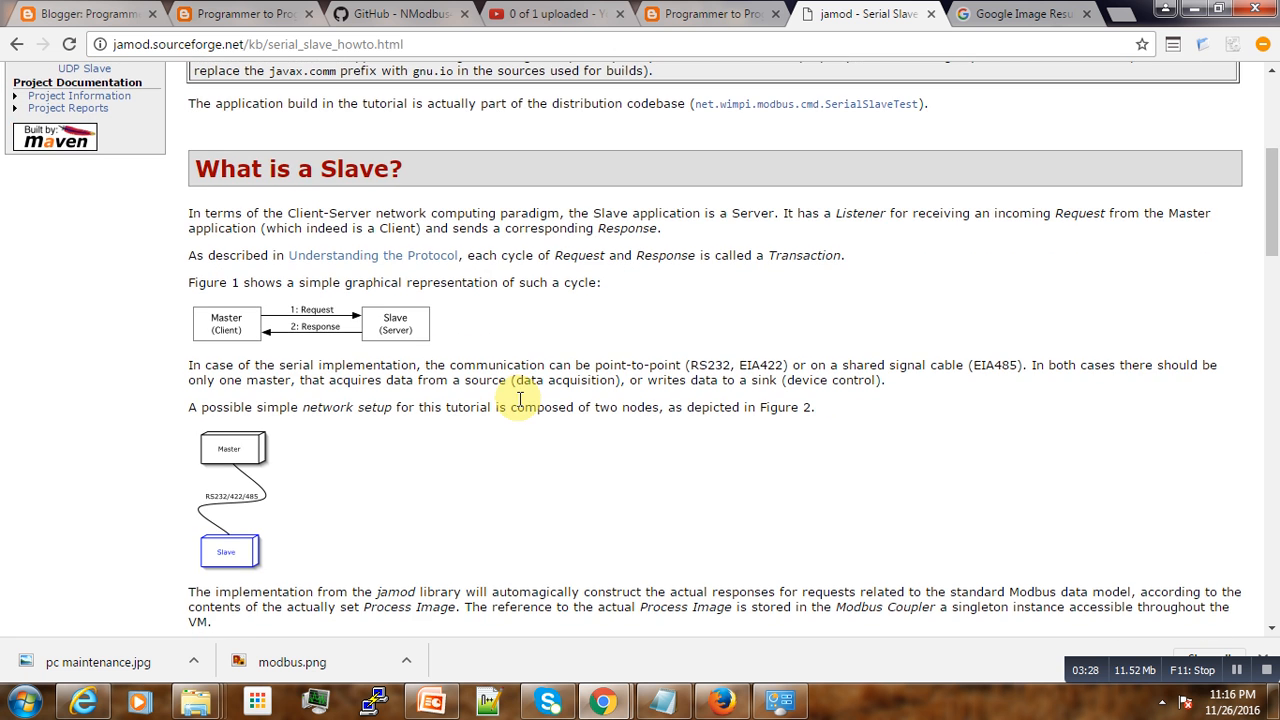
scroll("down", 3)
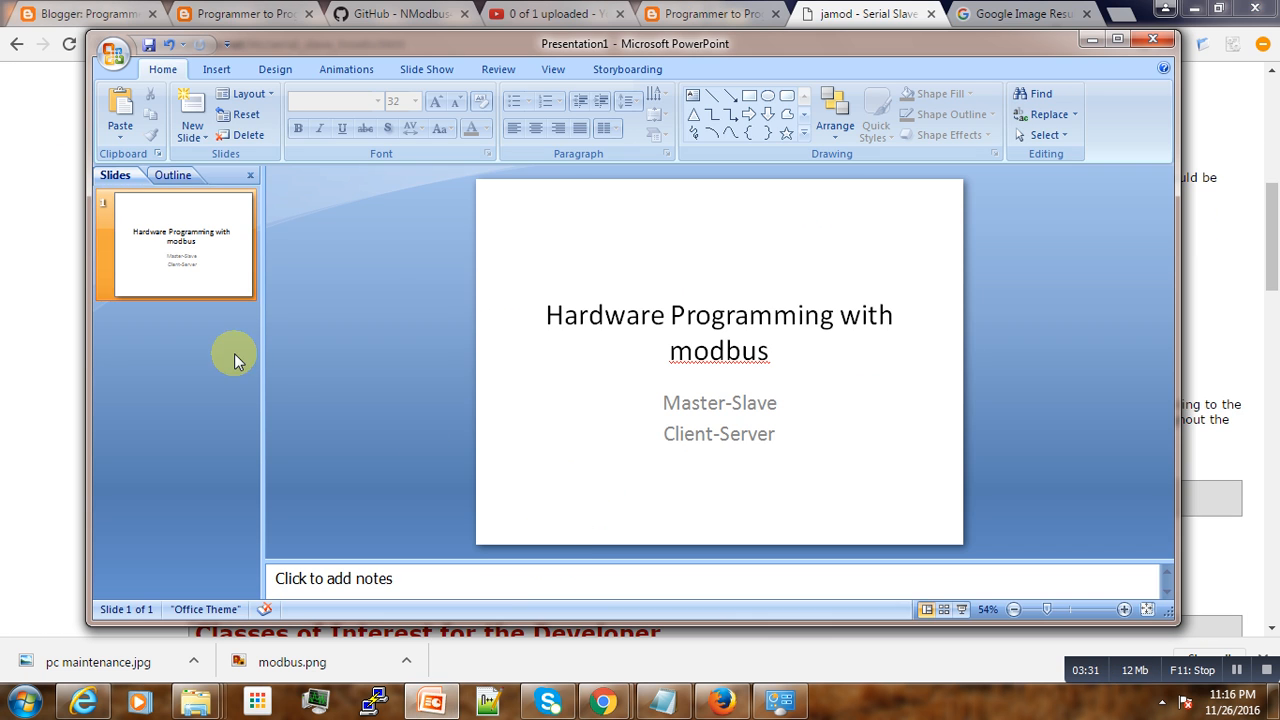
Insert a slide after the title slide with bullets 'Master = client' and 'Slave = server'
right_click(235, 358)
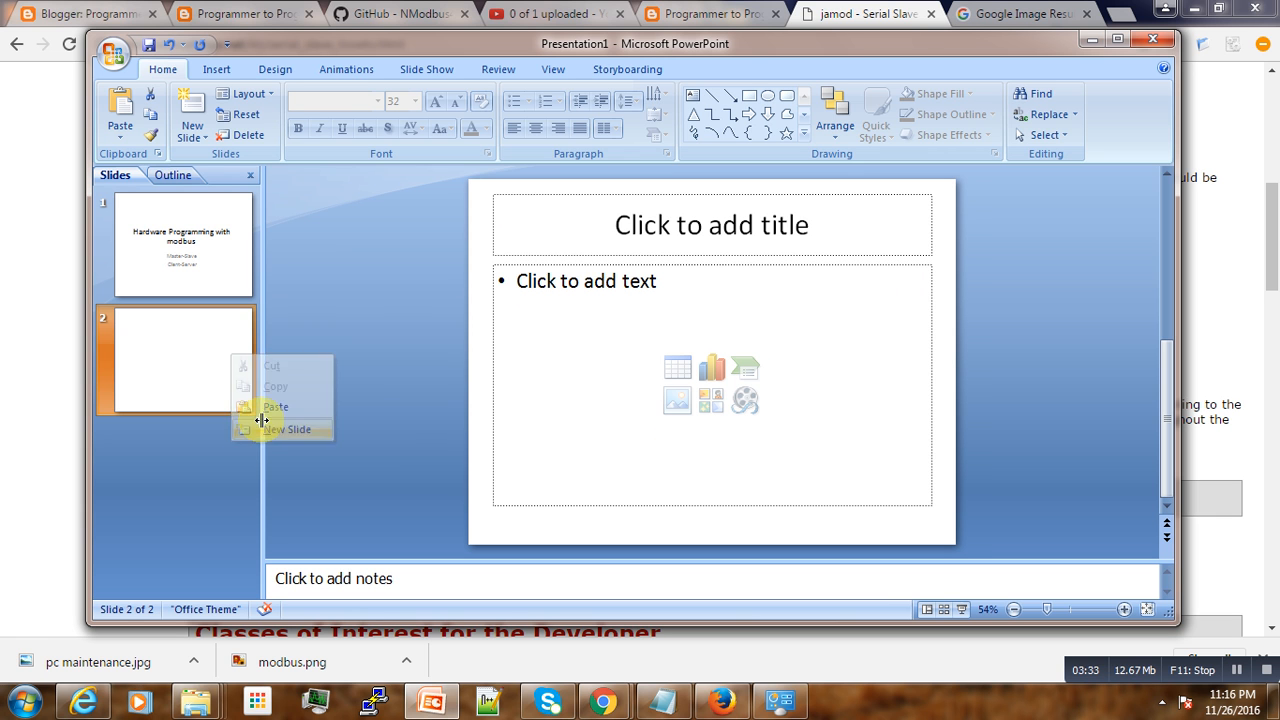
left_click(565, 290)
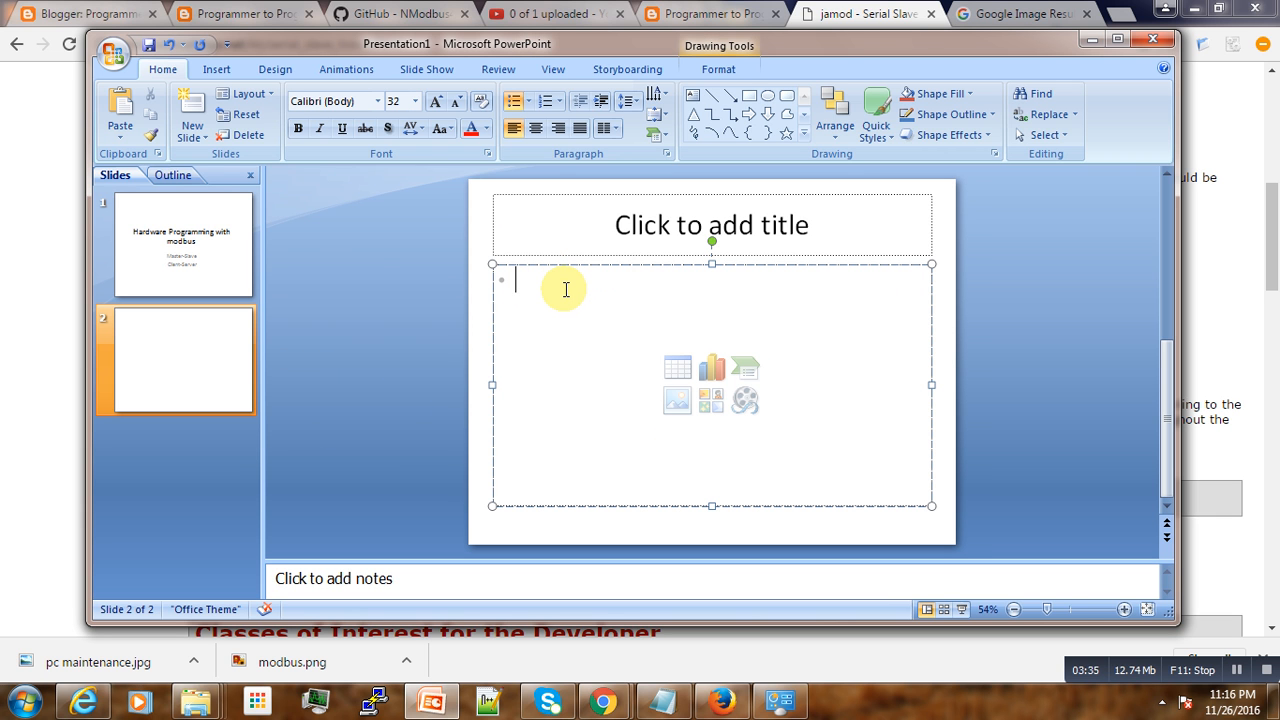
type("MAs")
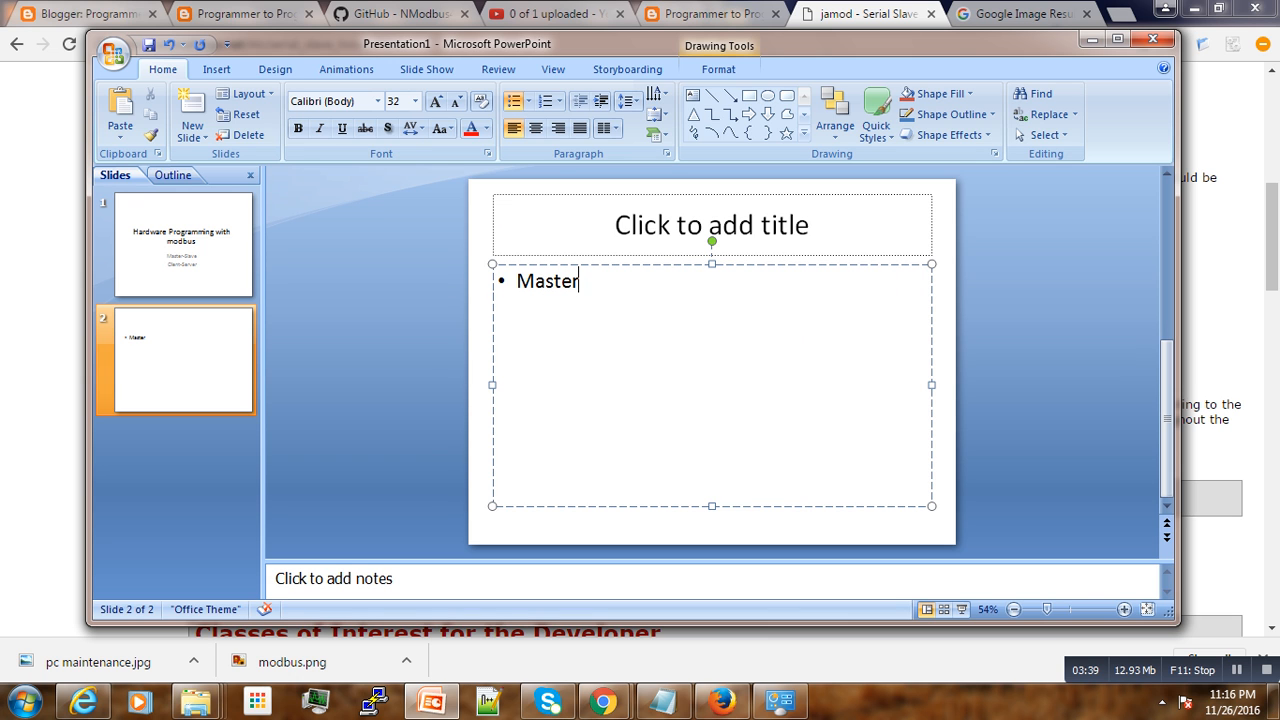
type("+")
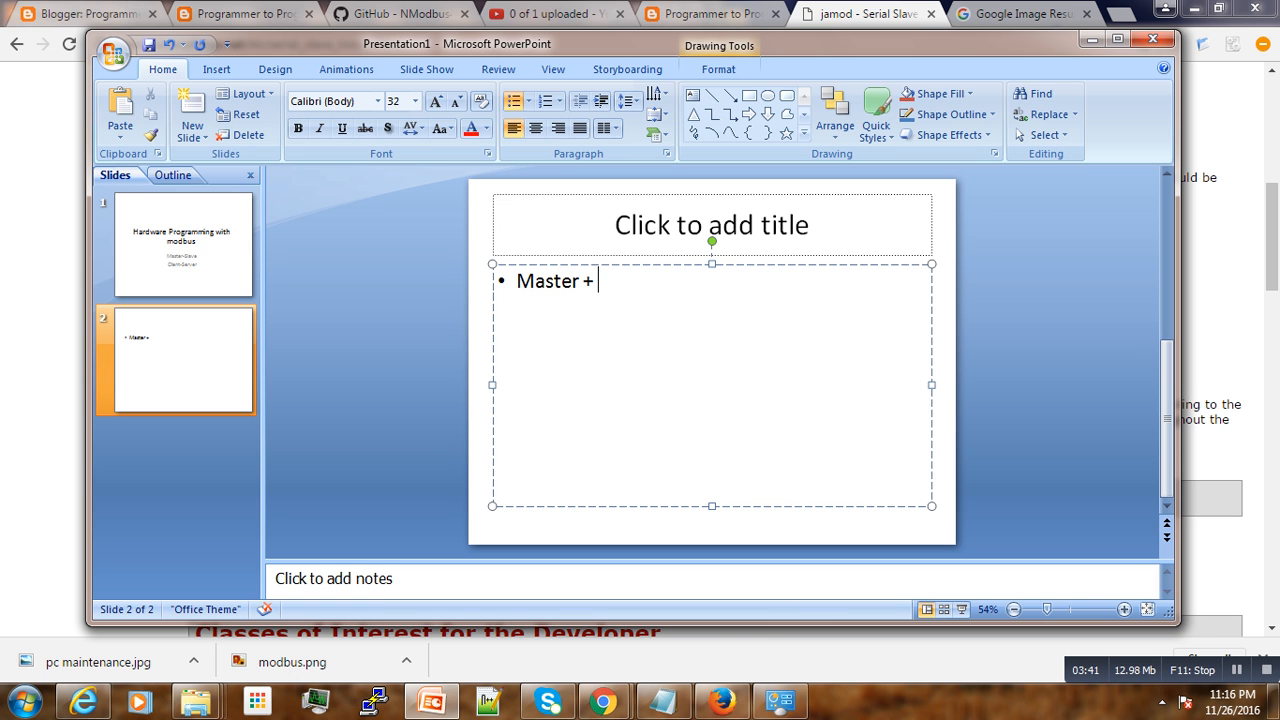
type("=n")
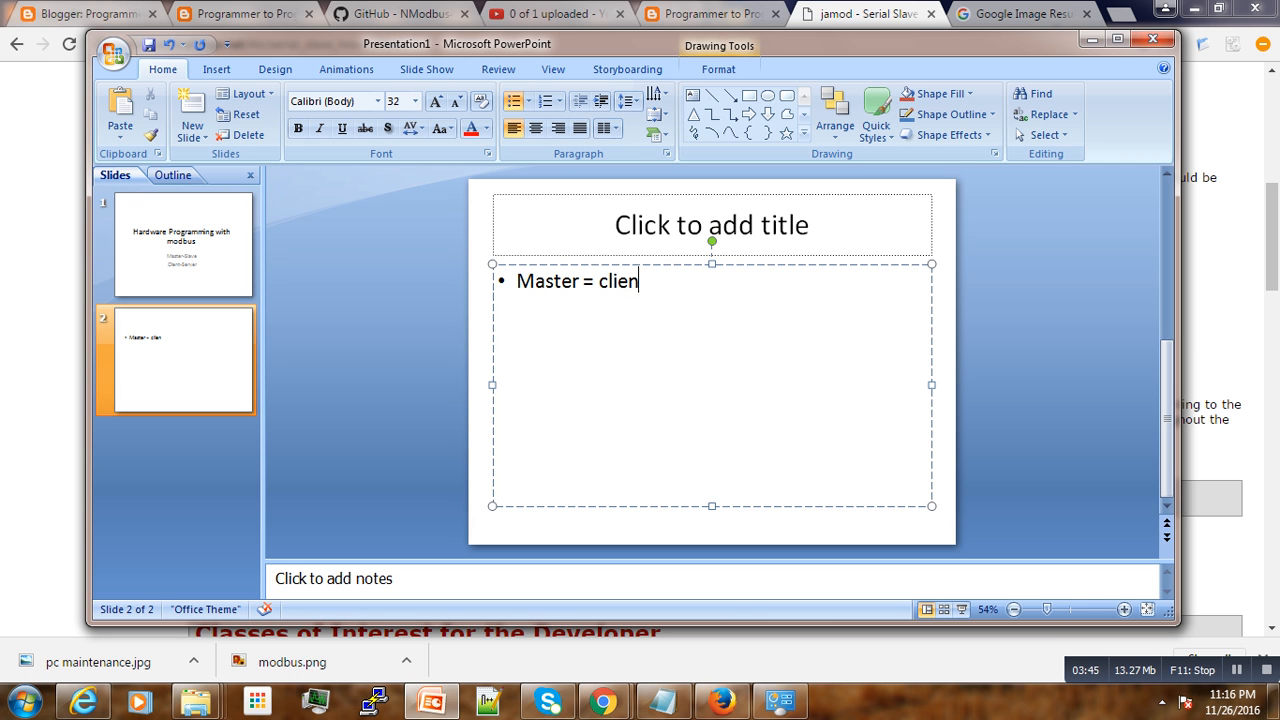
type("Sla")
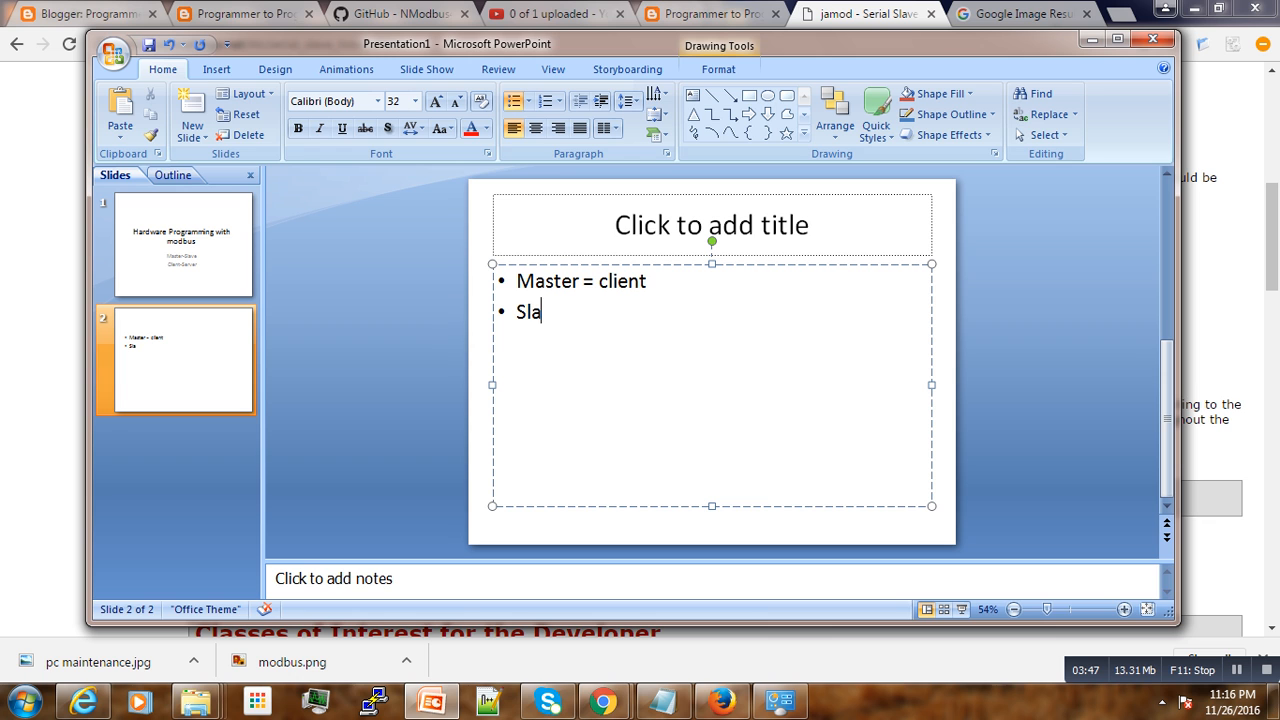
type("ve")
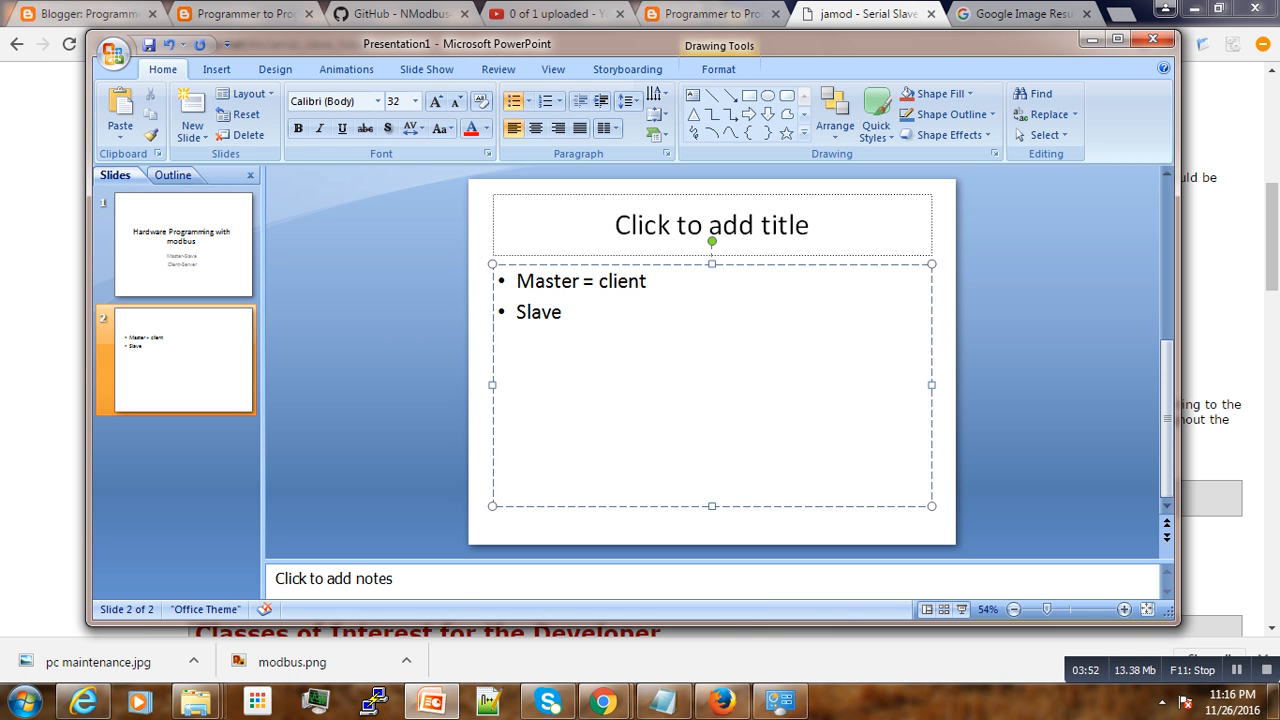
type("= se")
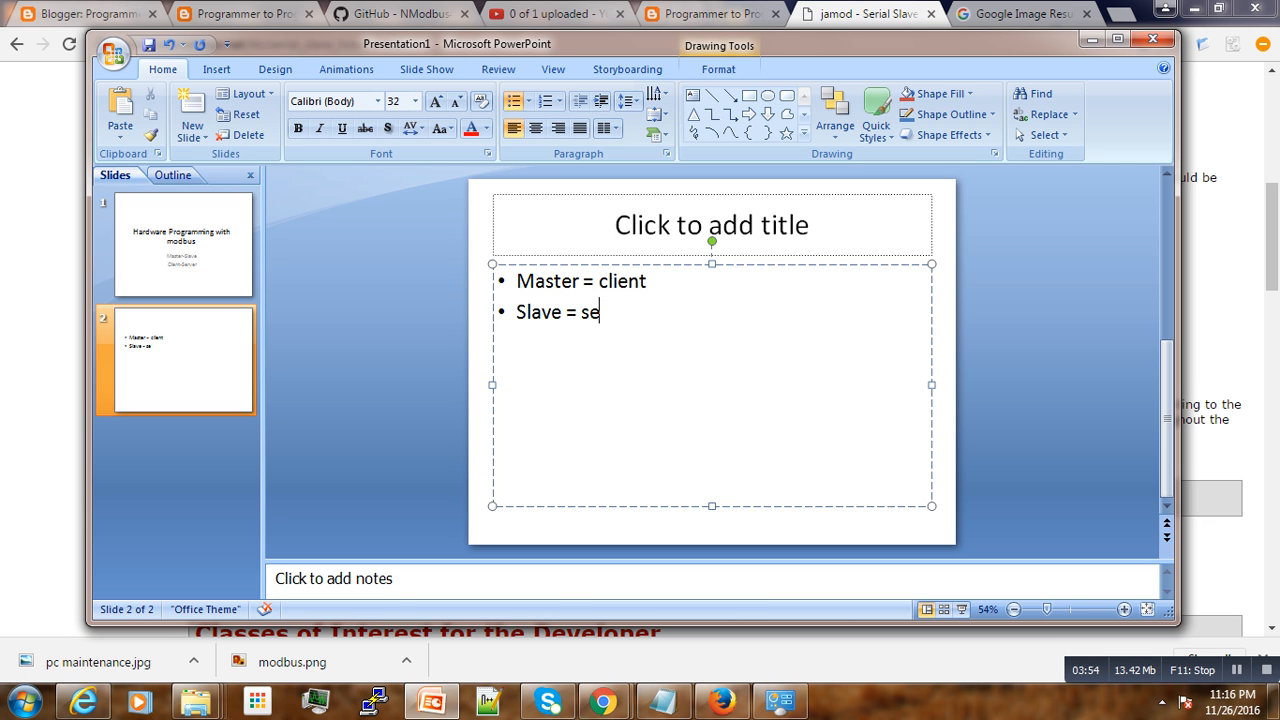
type("rver")
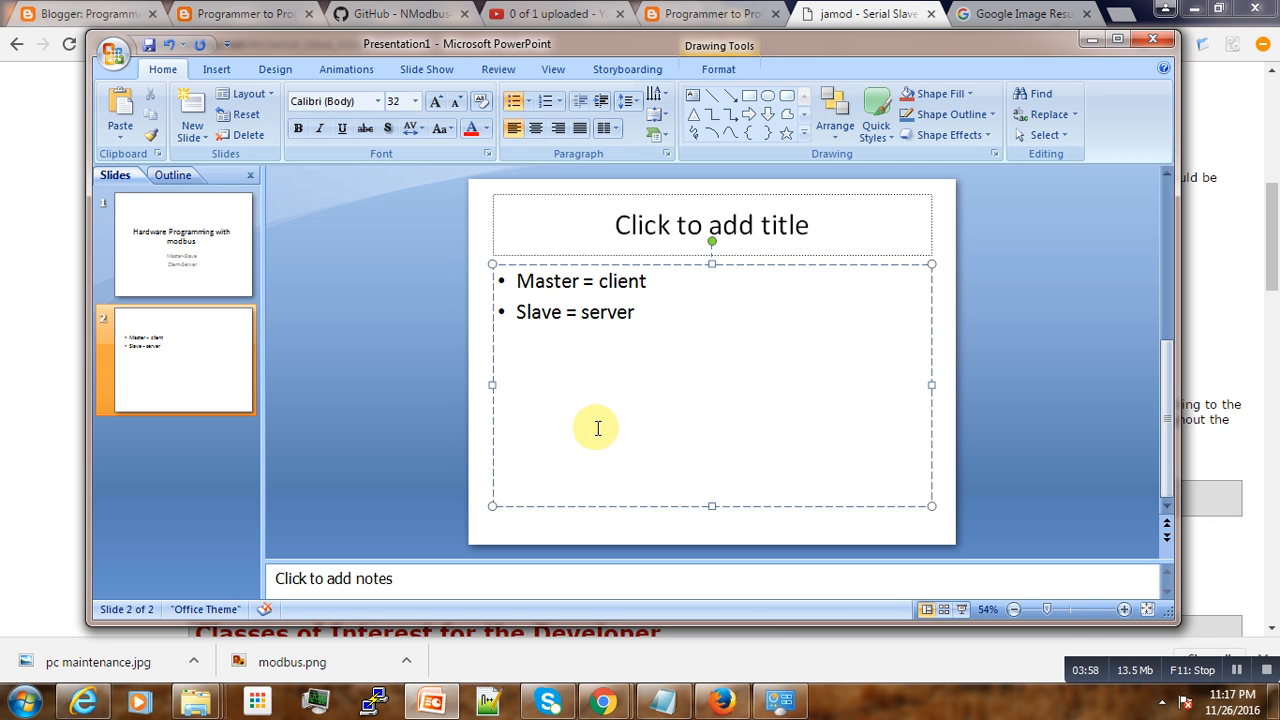
mouse_move(636, 391)
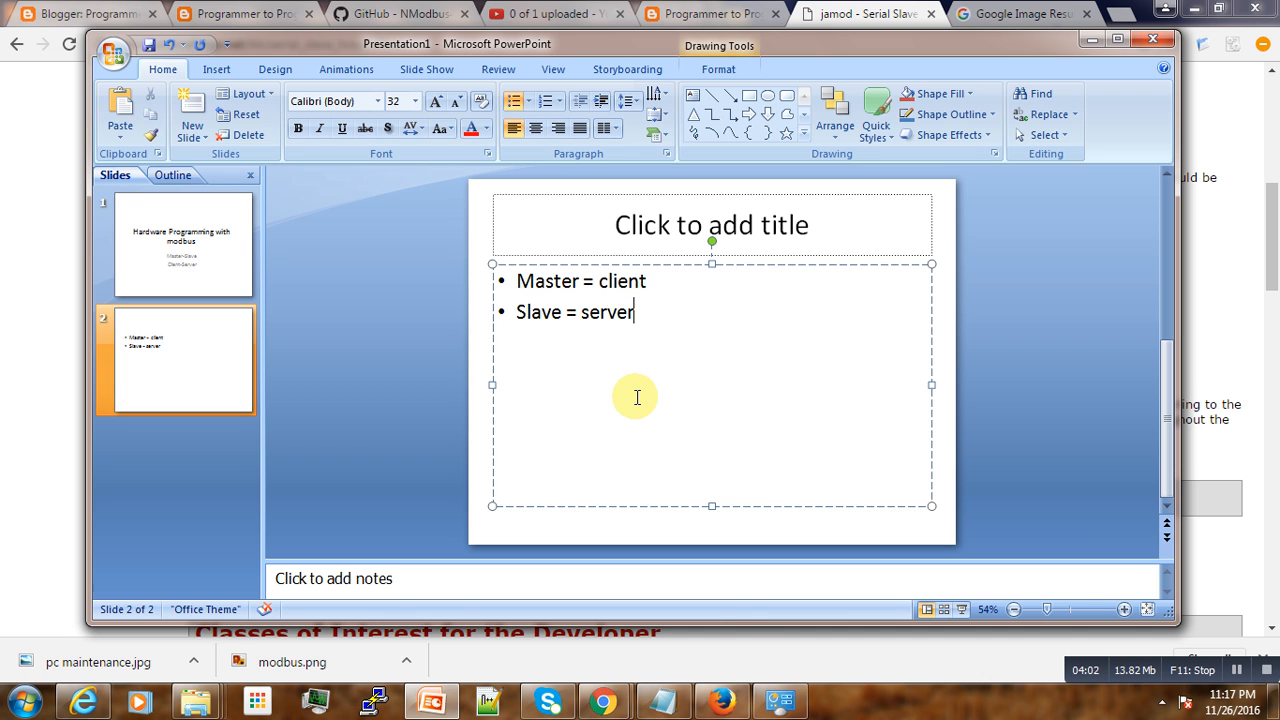
mouse_move(645, 394)
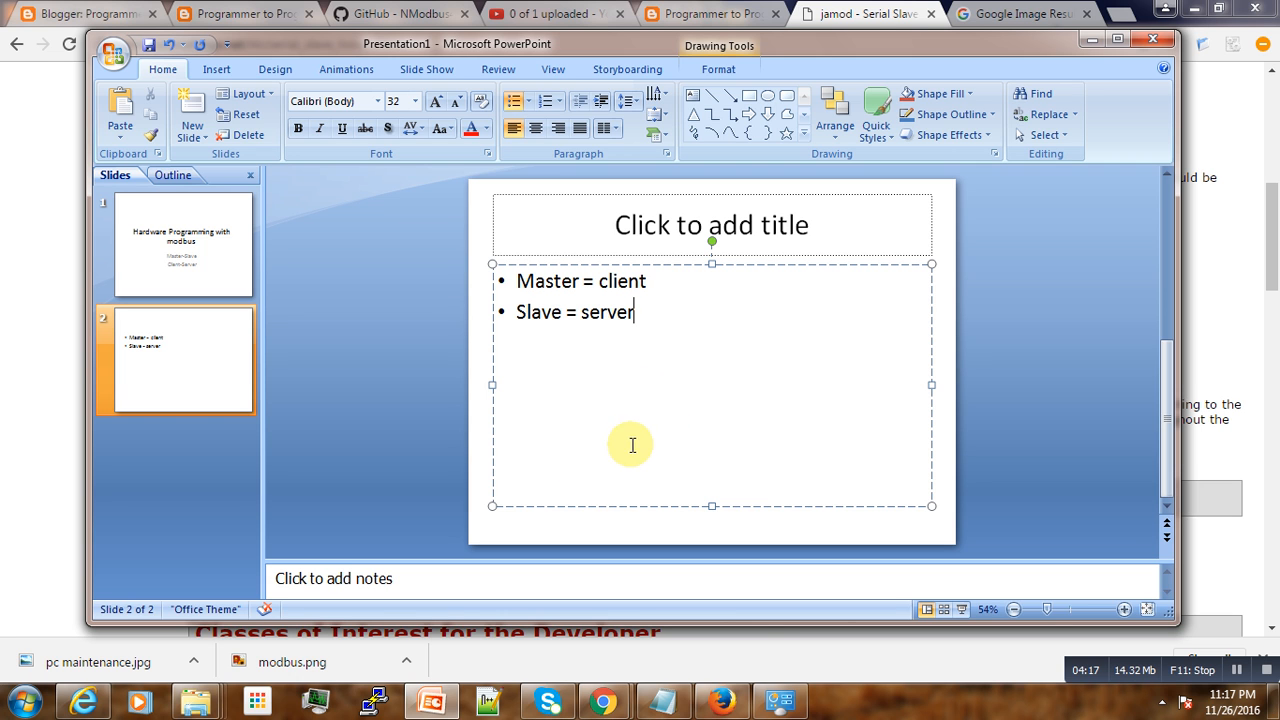
mouse_move(592, 373)
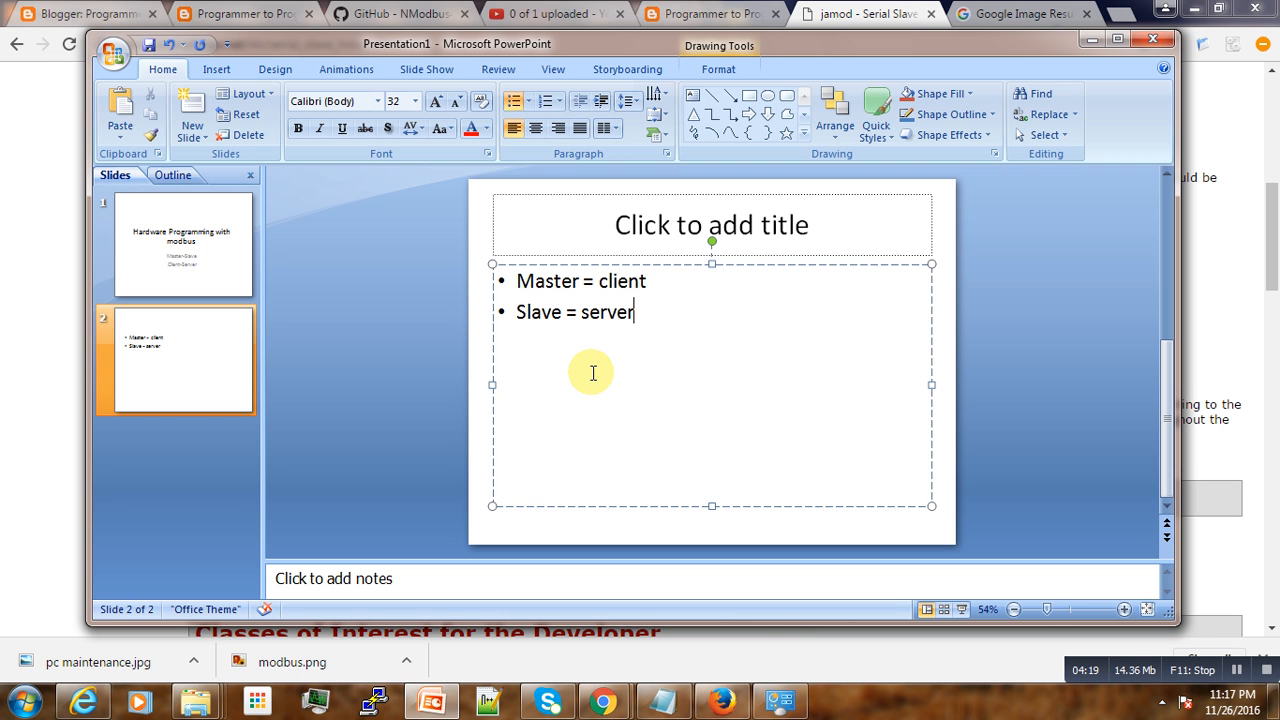
mouse_move(620, 381)
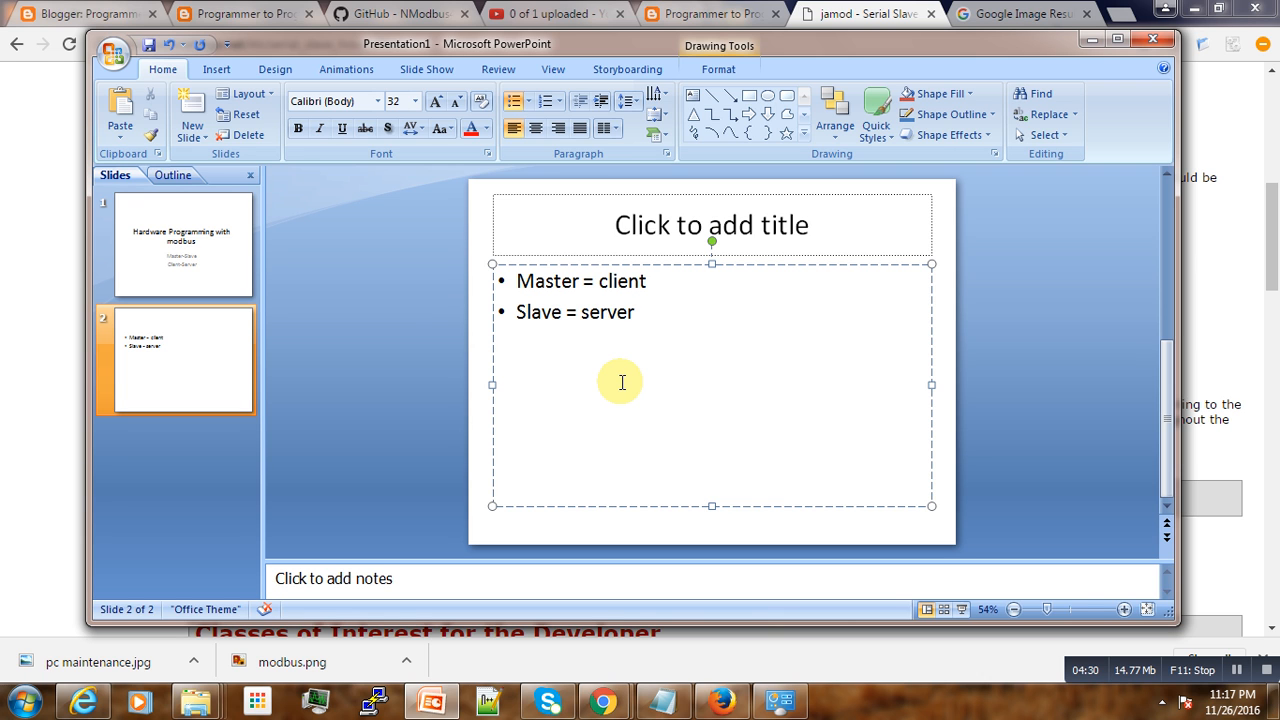
mouse_move(624, 389)
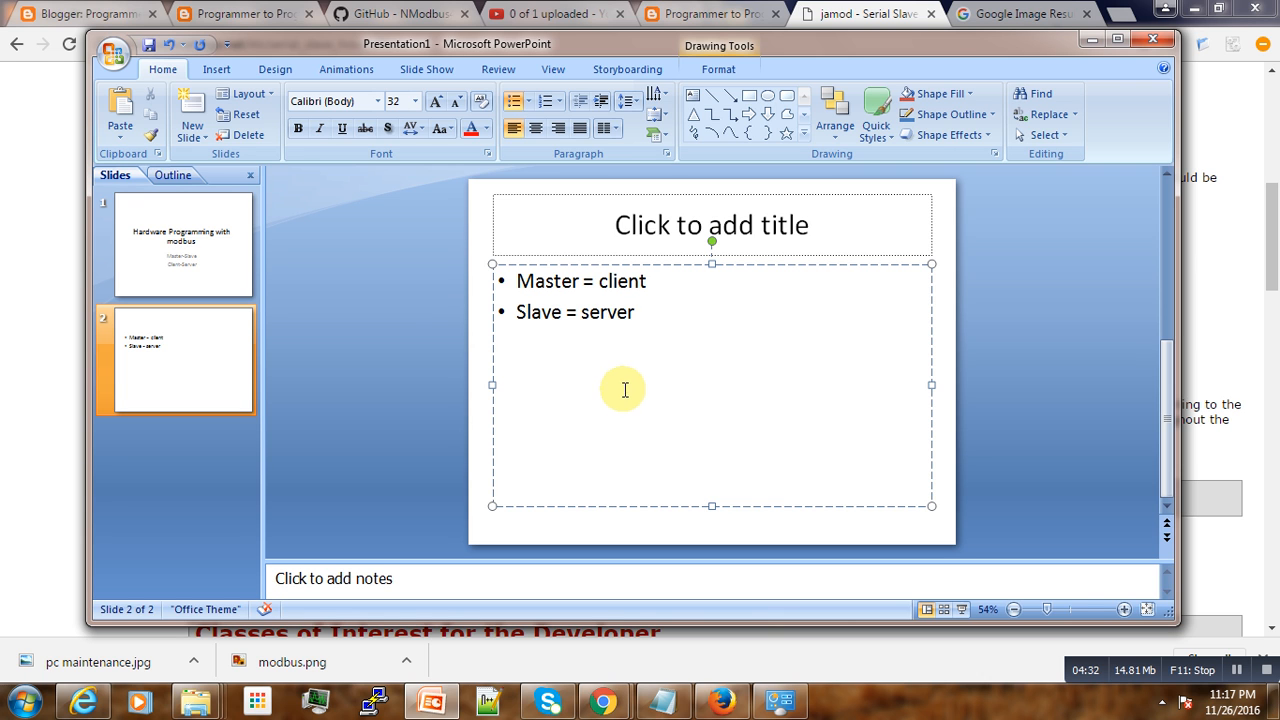
mouse_move(700, 420)
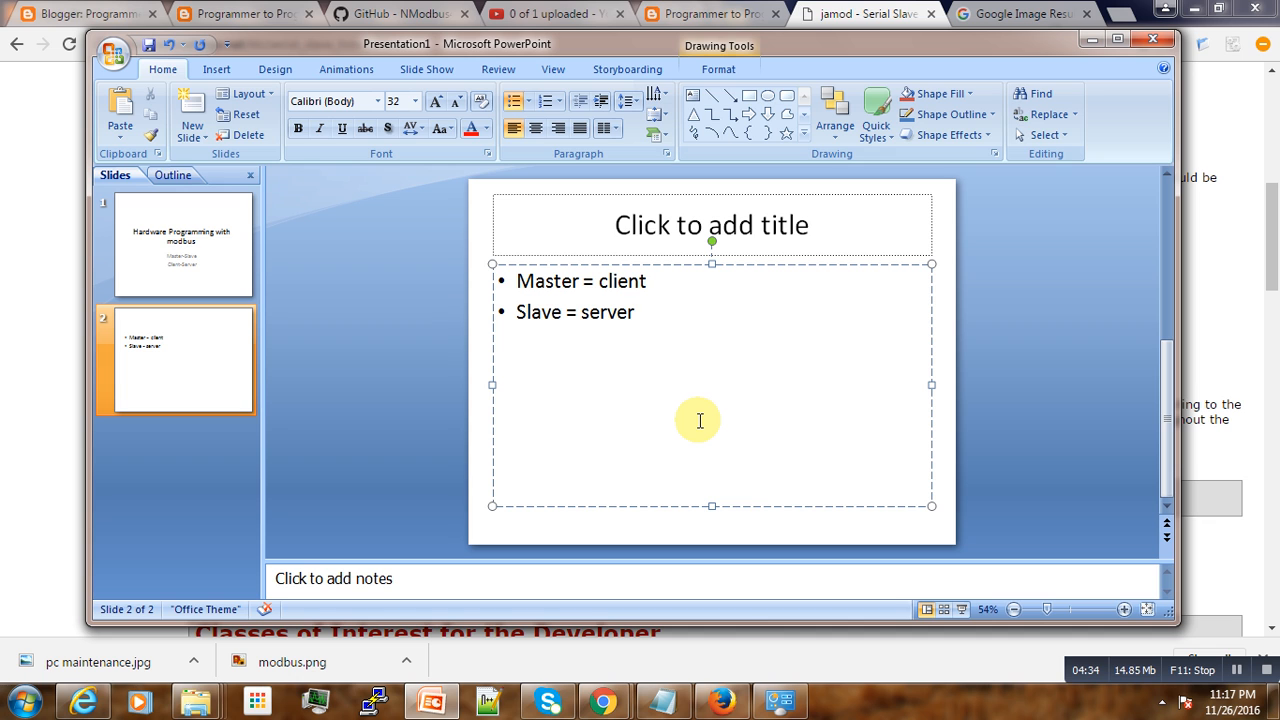
left_click(634, 312)
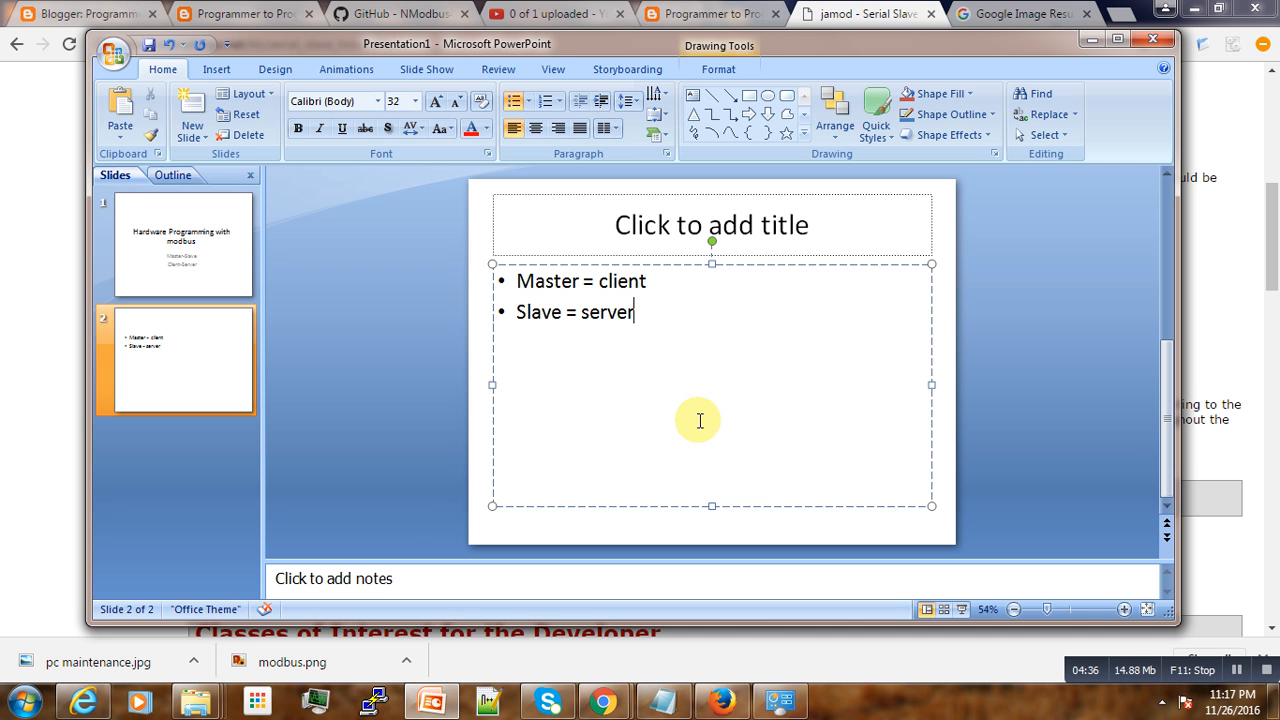
mouse_move(735, 464)
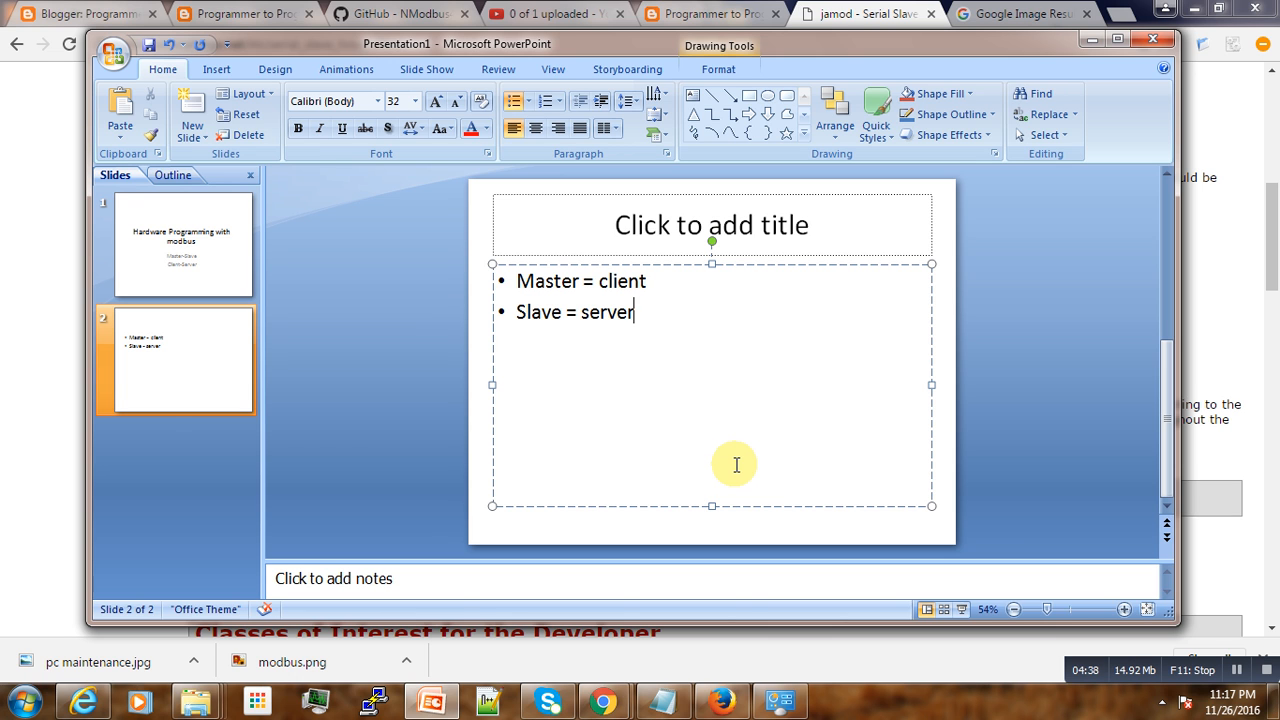
mouse_move(747, 462)
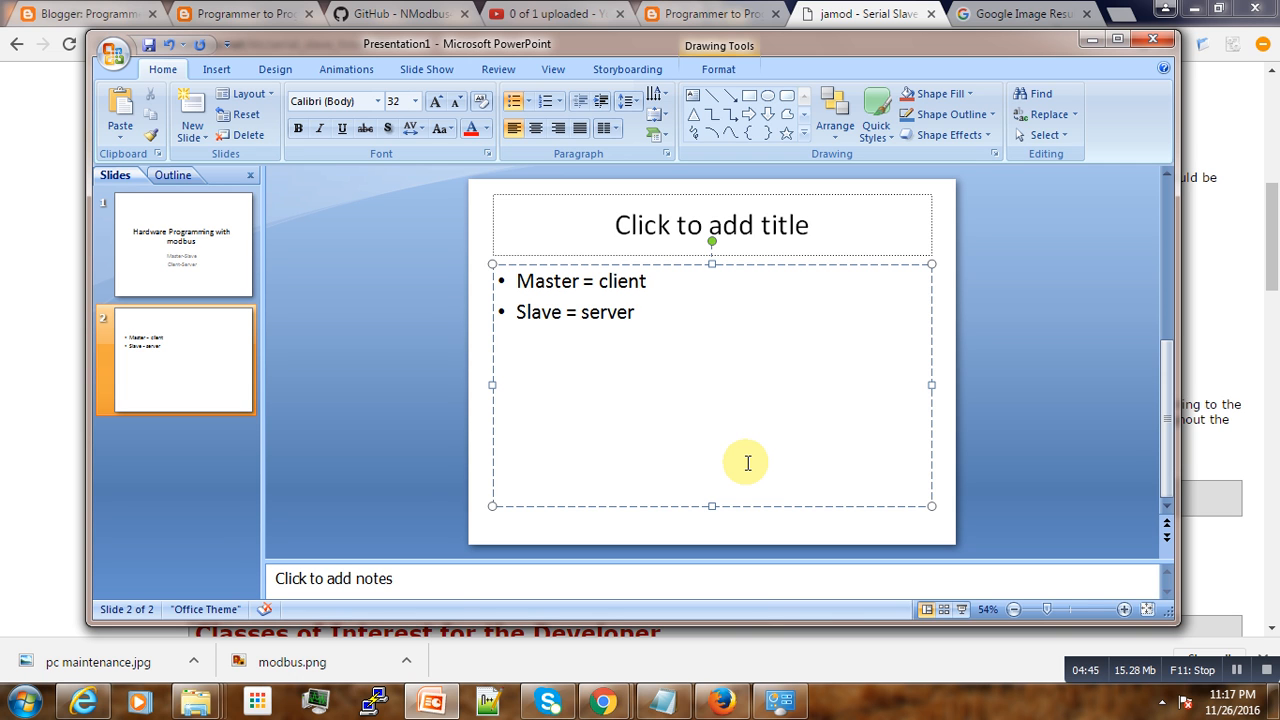
left_click(633, 312)
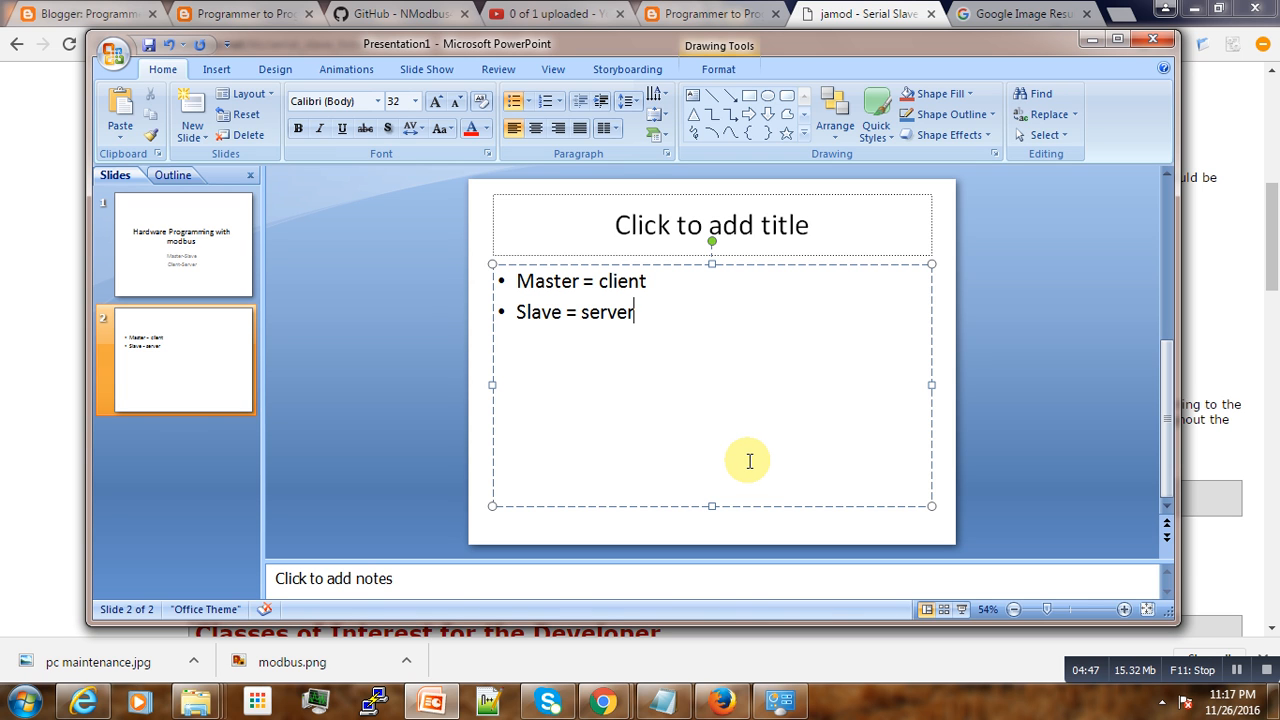
mouse_move(772, 464)
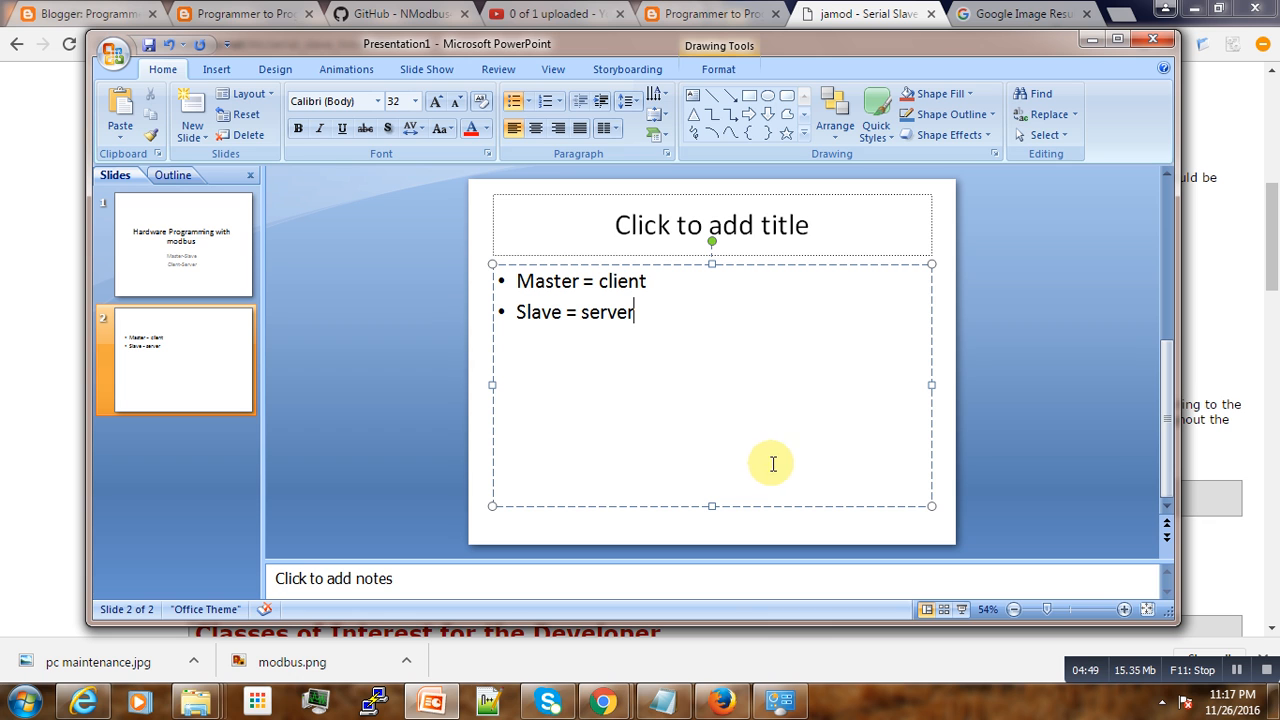
mouse_move(897, 441)
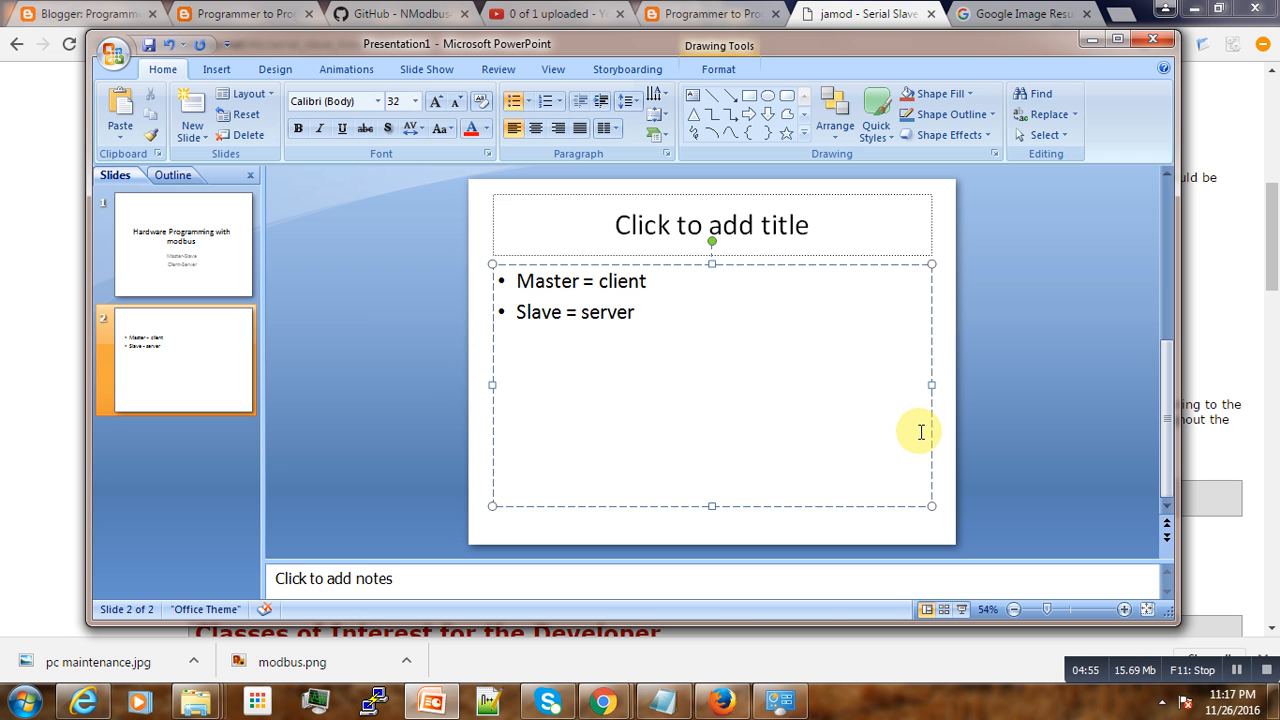
mouse_move(993, 431)
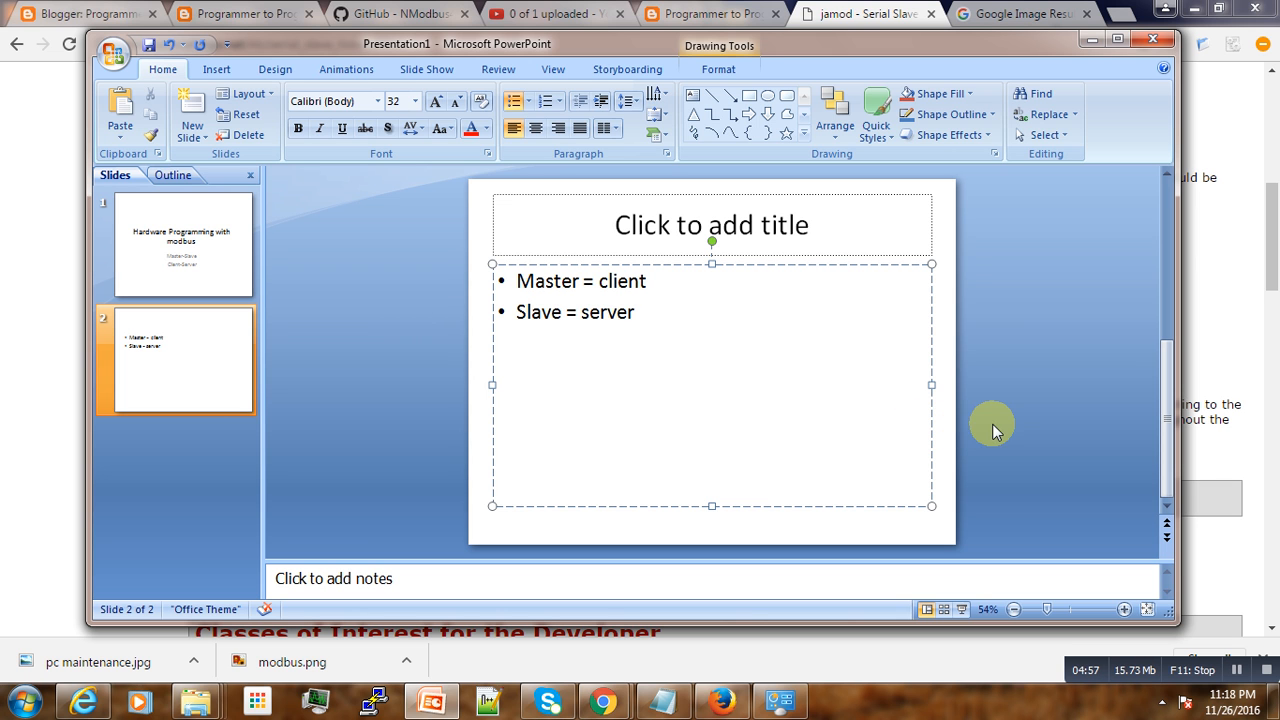
mouse_move(1058, 478)
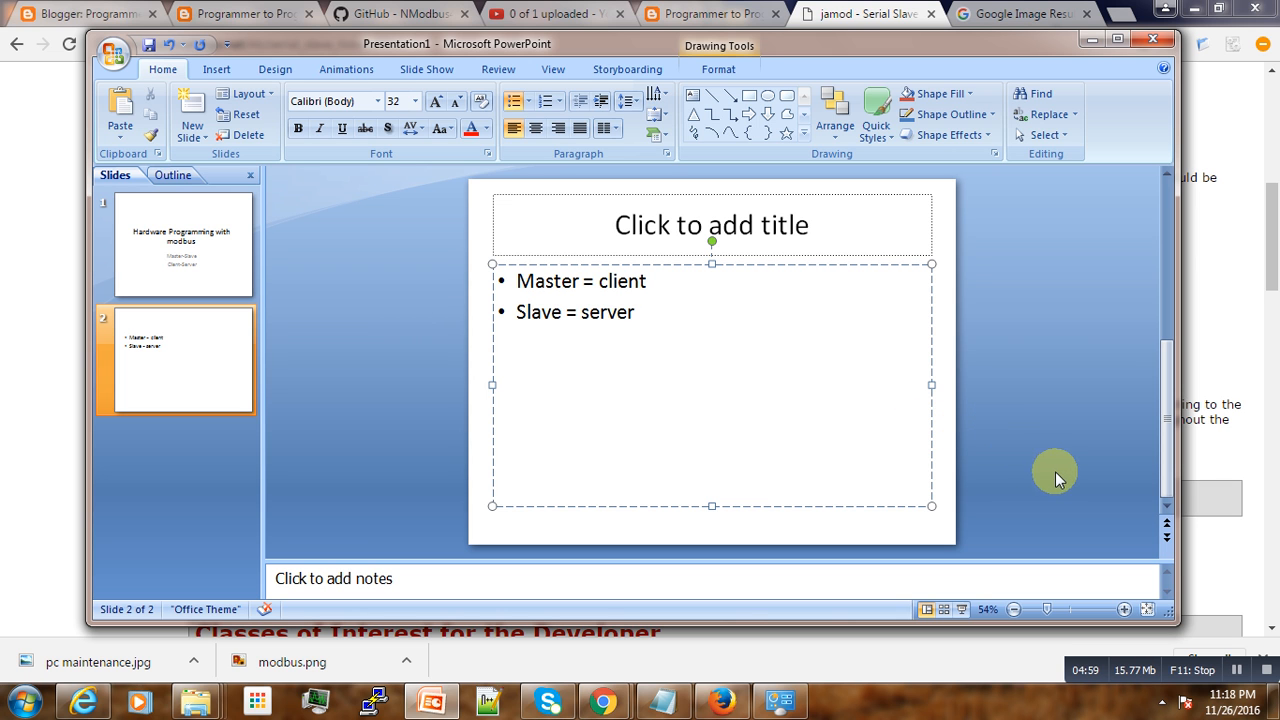